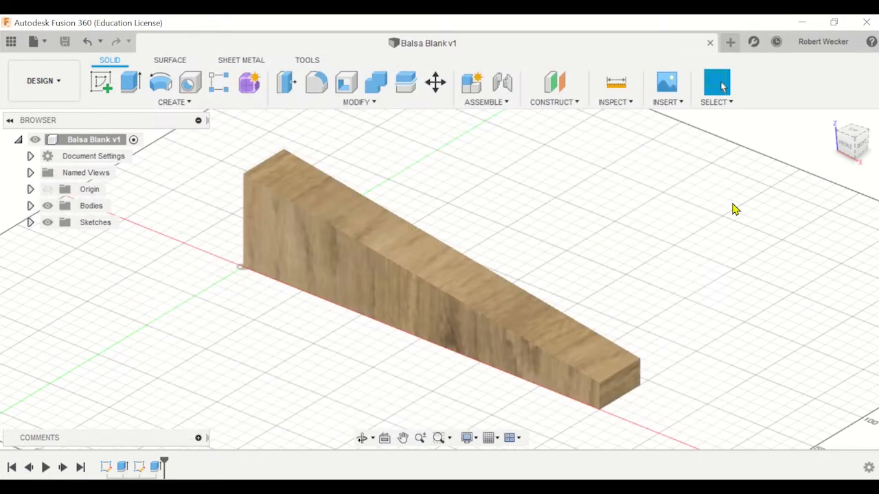
mouse_move(684, 228)
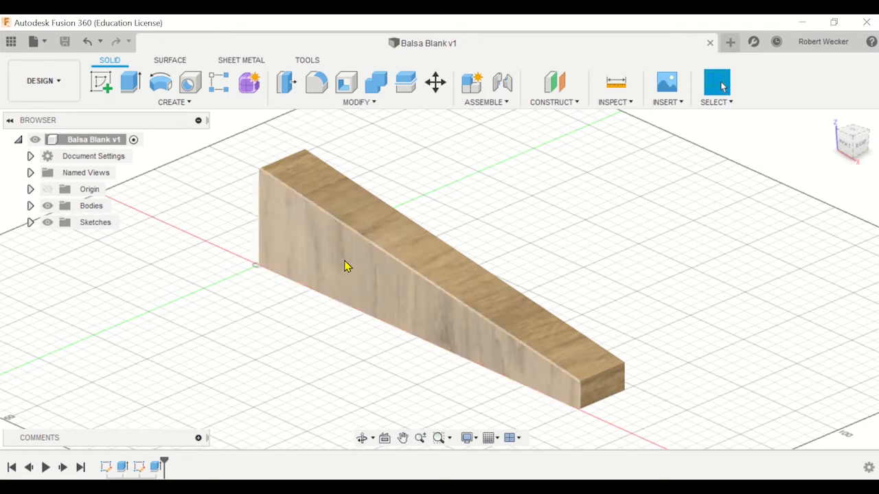
mouse_move(260, 192)
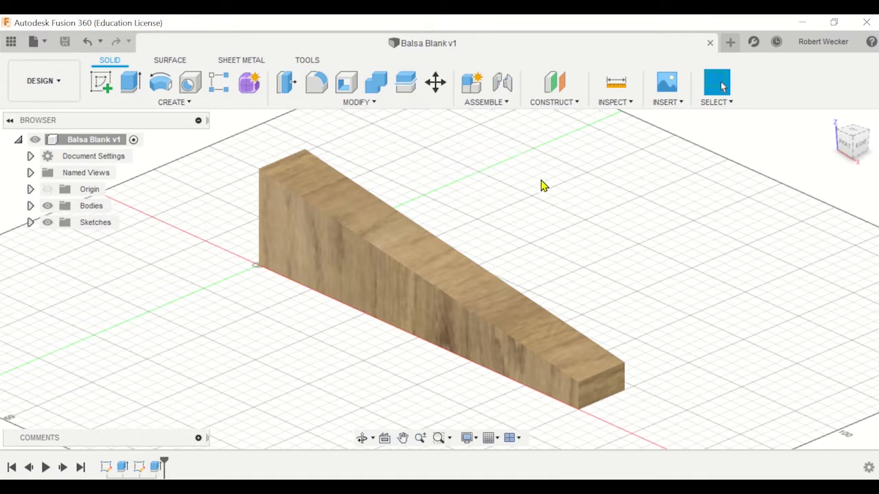
mouse_move(603, 203)
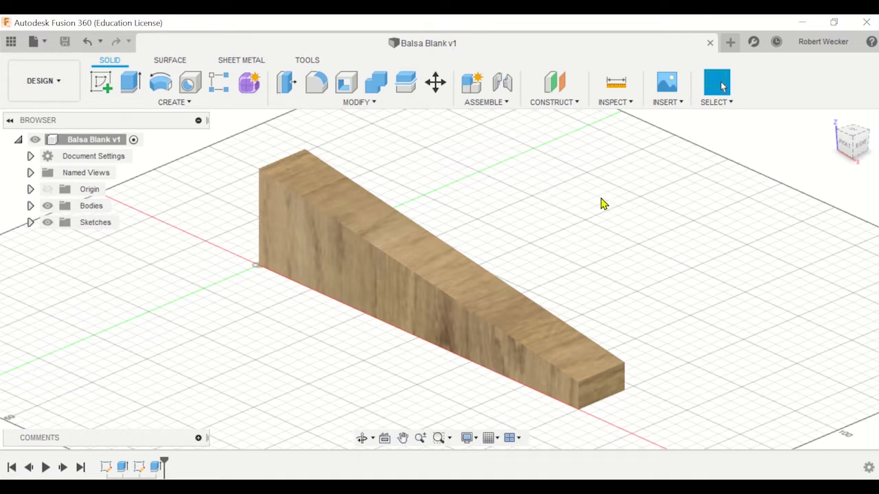
mouse_move(536, 201)
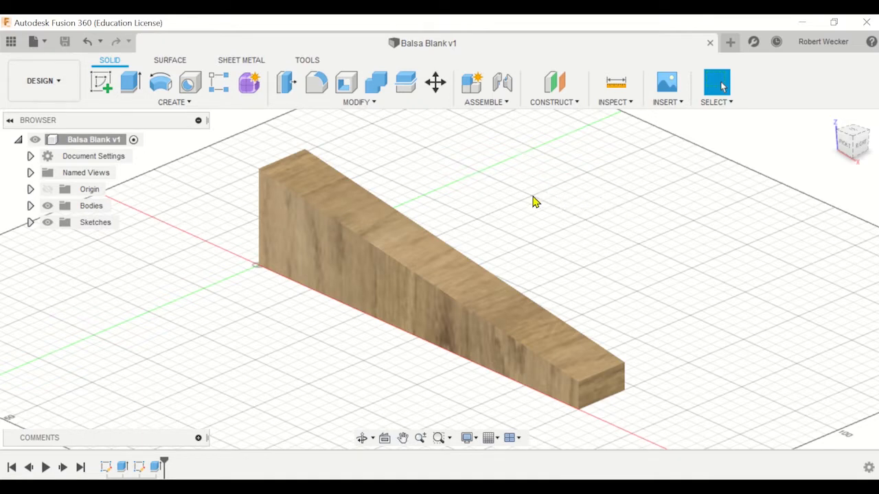
mouse_move(604, 231)
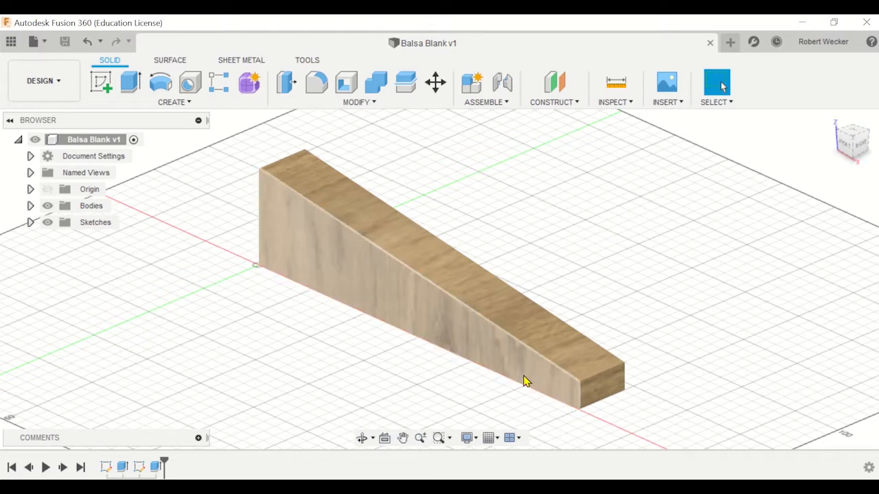
mouse_move(536, 382)
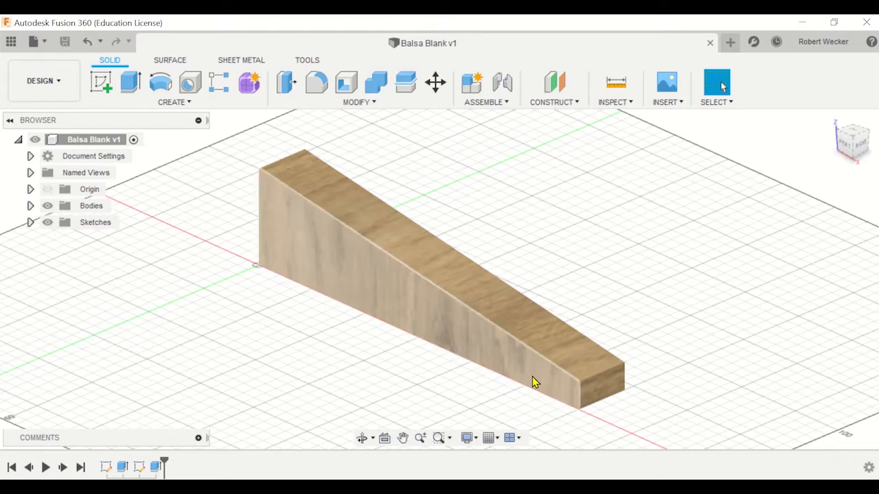
mouse_move(288, 269)
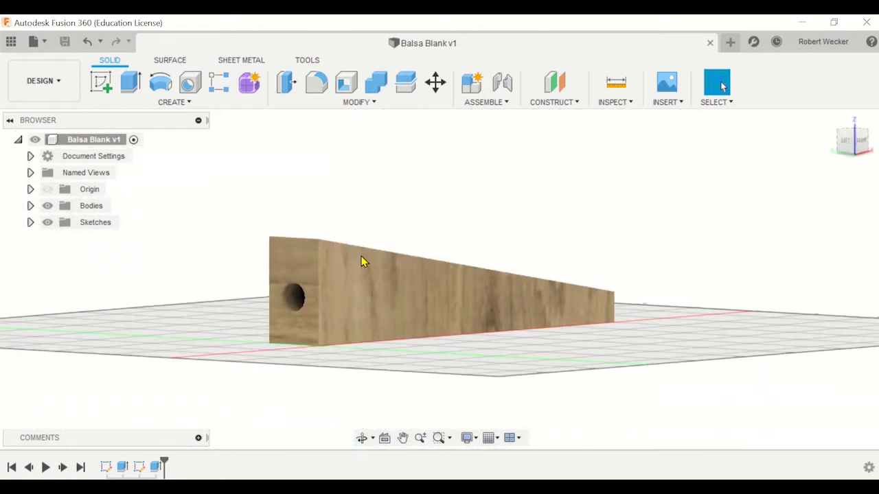
mouse_move(546, 239)
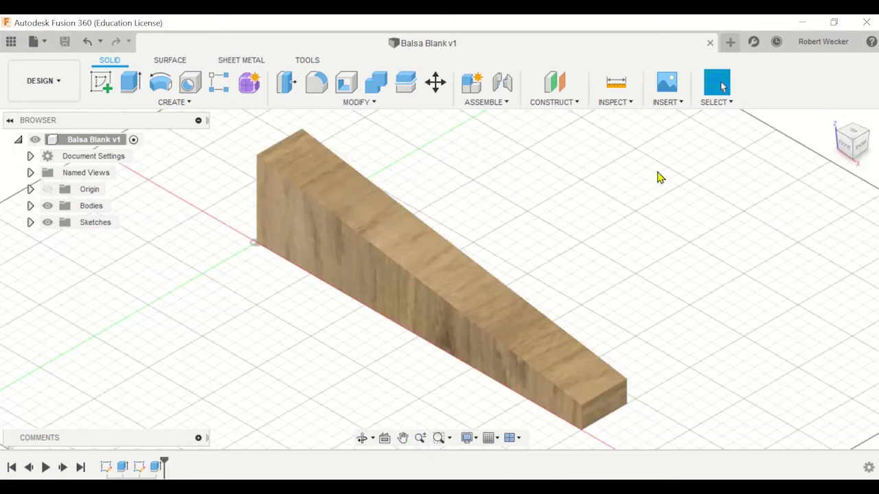
mouse_move(44, 93)
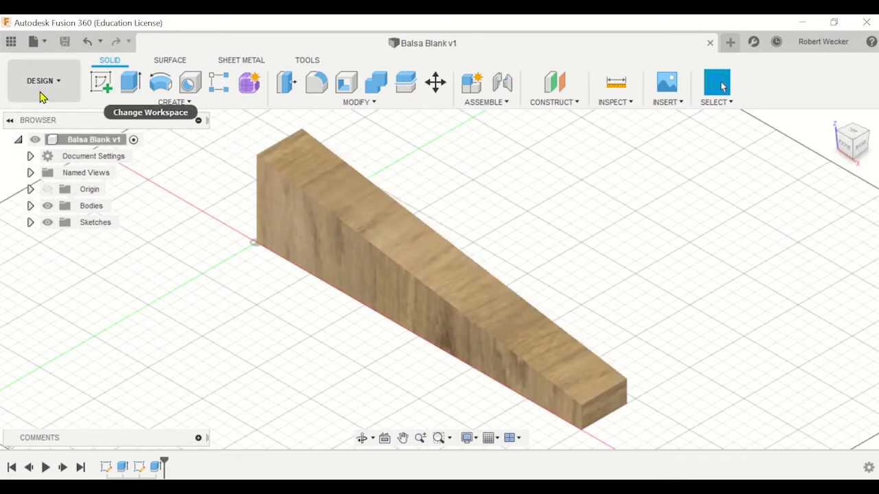
Start a new drawing from the design, from scratch, ISO standard, mm units, A3 sheet.
left_click(40, 80)
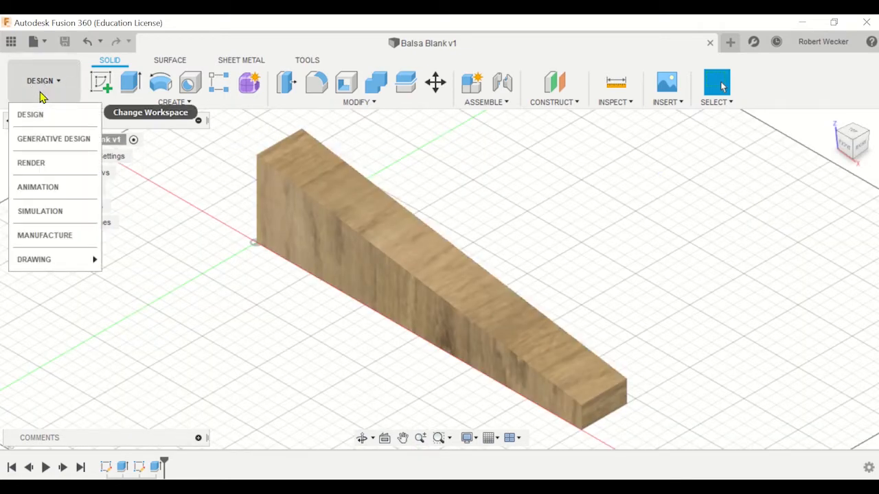
mouse_move(34, 259)
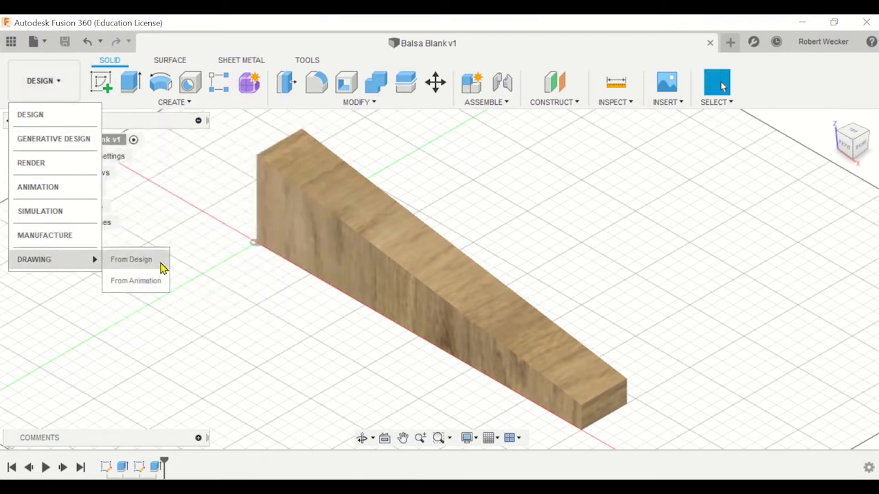
left_click(132, 260)
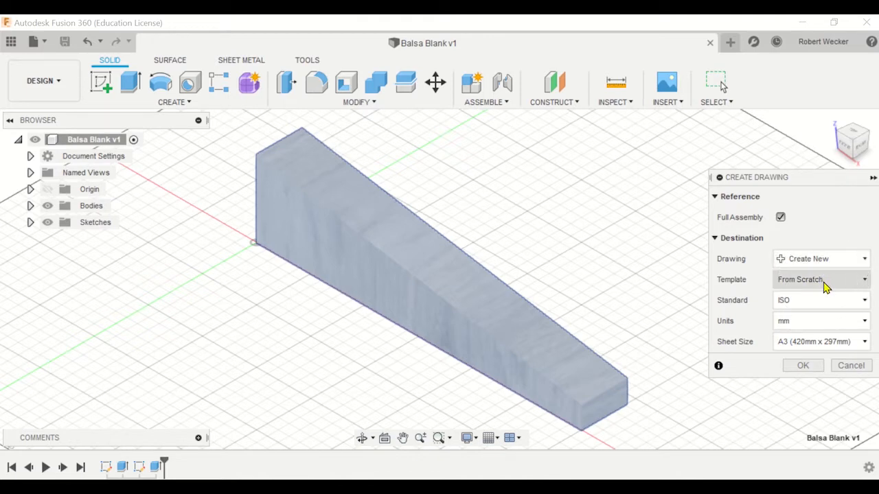
left_click(821, 280)
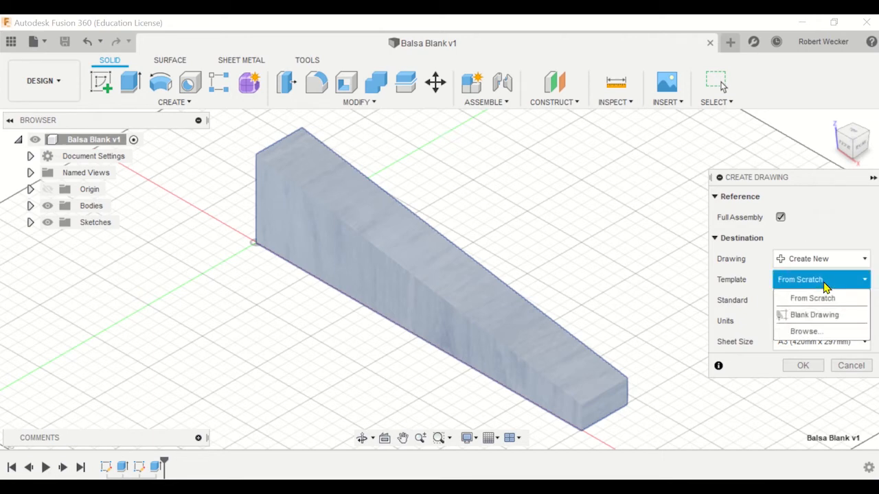
left_click(813, 298)
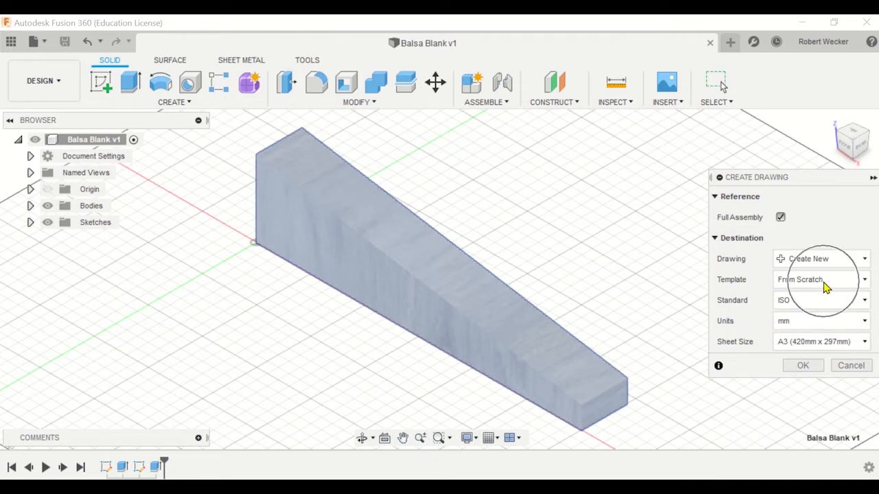
mouse_move(817, 305)
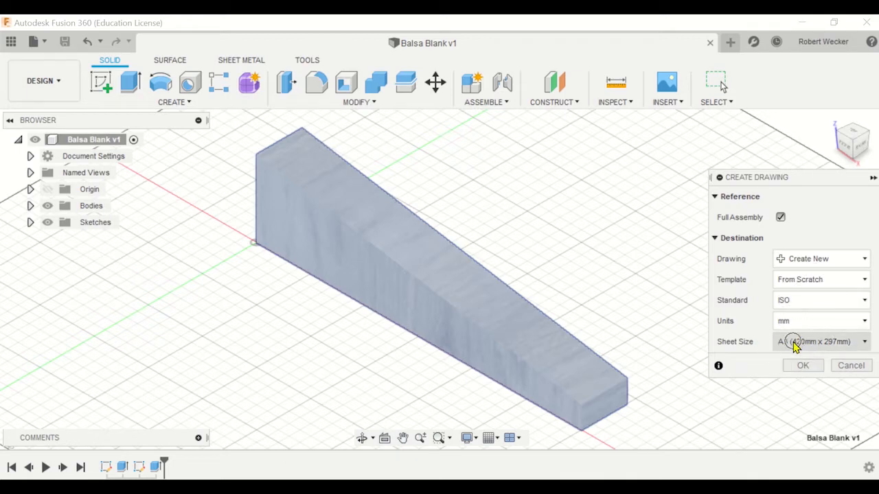
left_click(801, 365)
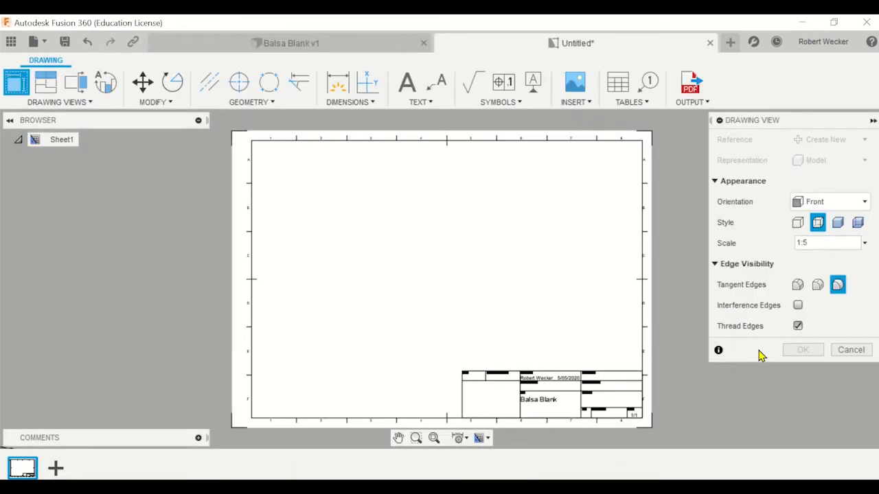
mouse_move(741, 364)
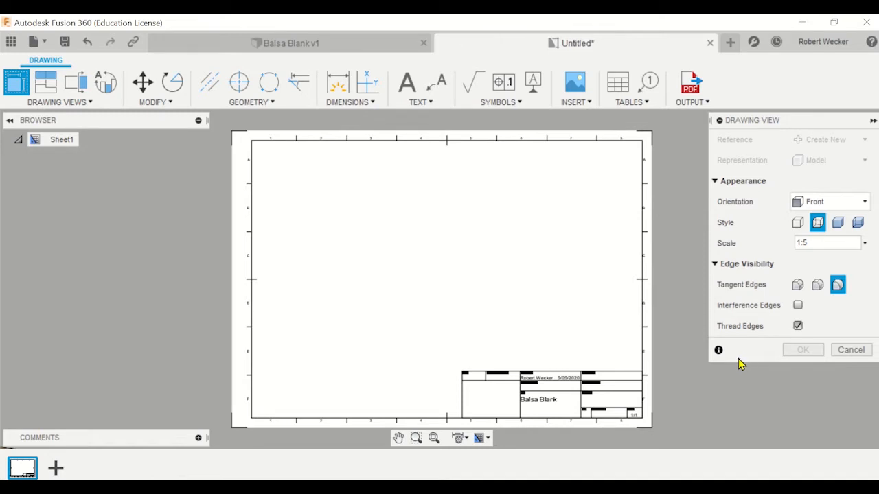
mouse_move(737, 362)
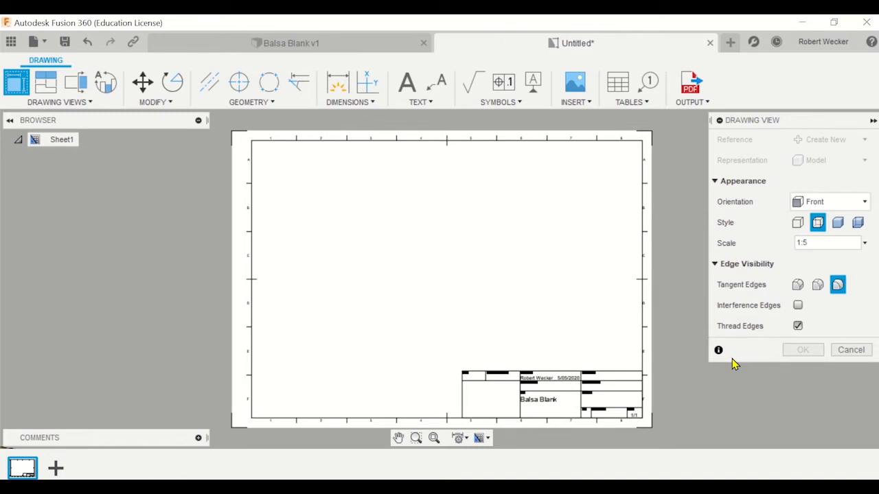
mouse_move(703, 363)
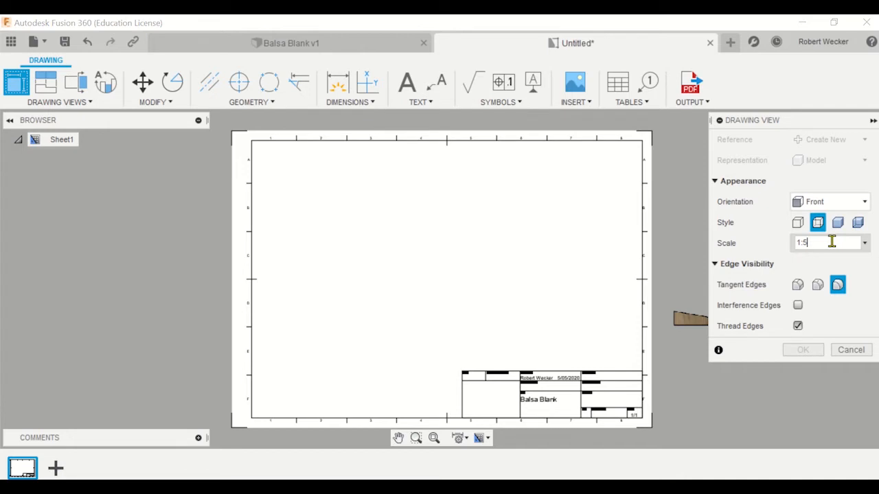
Set the front base view's scale to 1:2.
type("1:2")
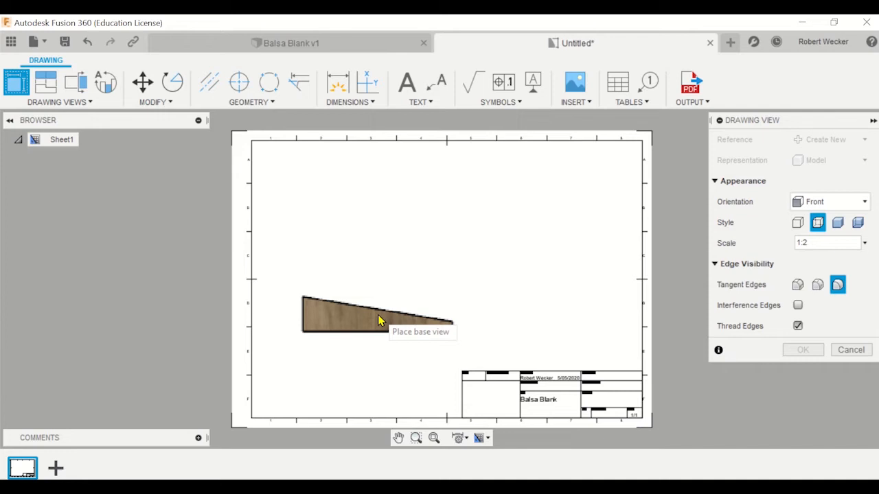
Place the 1:2 front base view on the left of the sheet and confirm it.
left_click(378, 314)
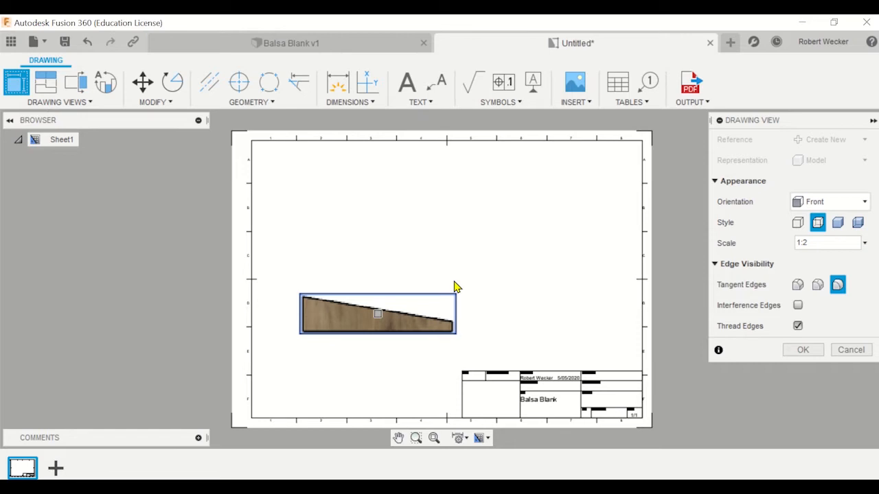
mouse_move(431, 352)
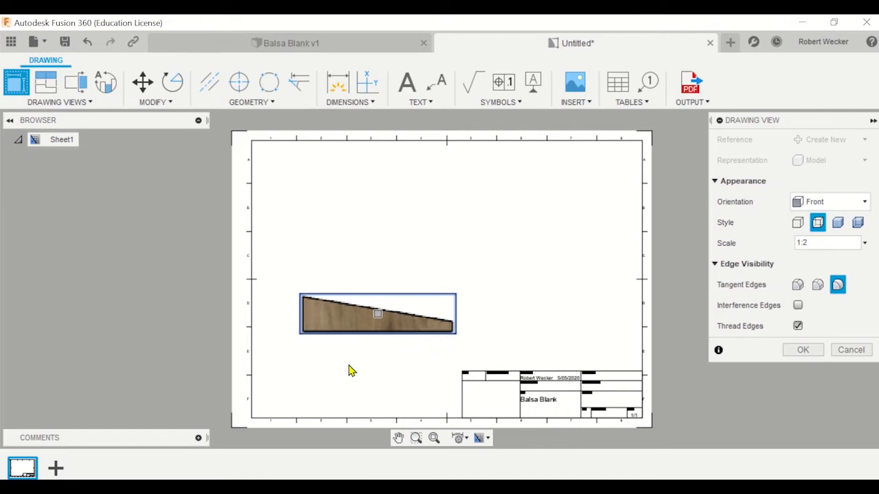
mouse_move(368, 355)
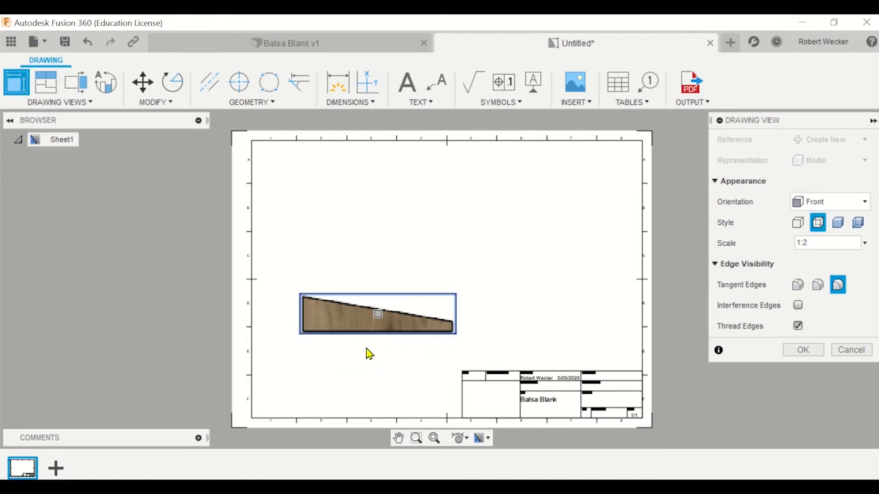
mouse_move(363, 353)
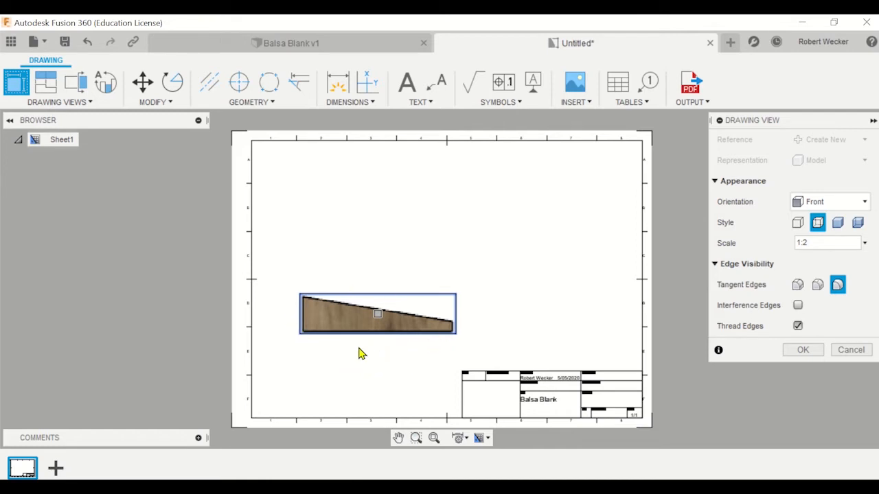
mouse_move(574, 357)
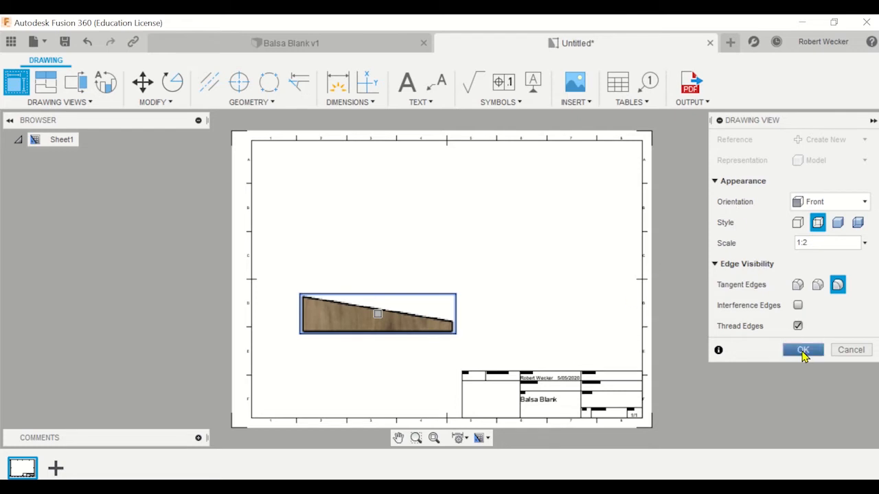
left_click(802, 350)
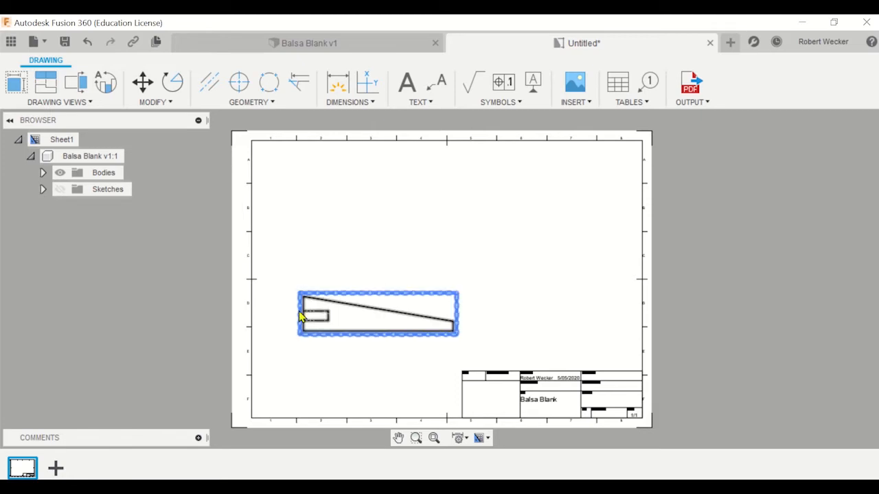
left_click(190, 199)
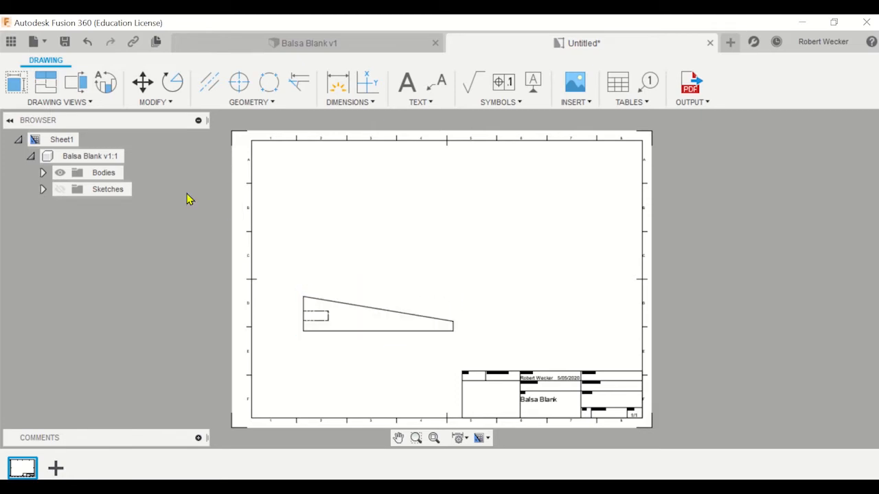
mouse_move(44, 83)
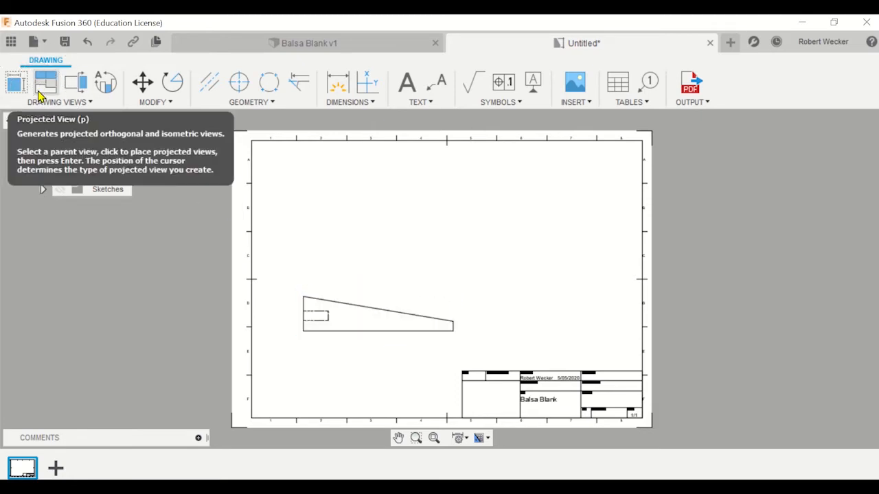
Project top, end and isometric views from the side view.
left_click(46, 82)
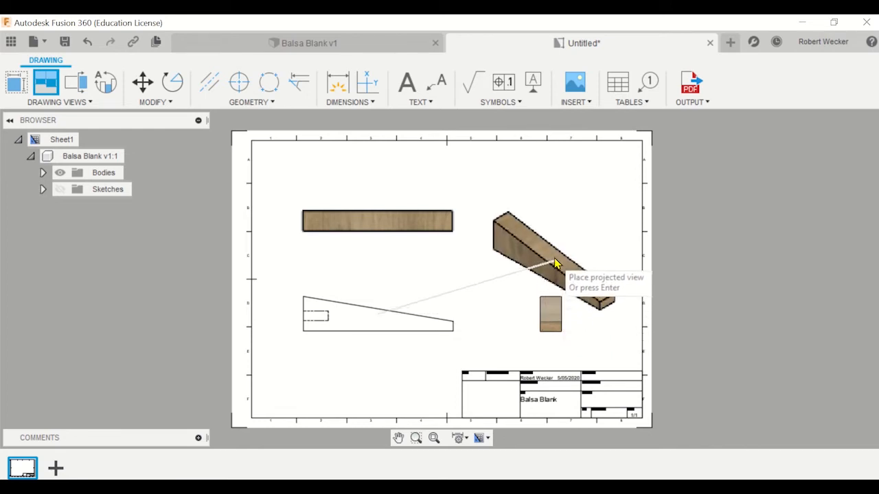
mouse_move(556, 217)
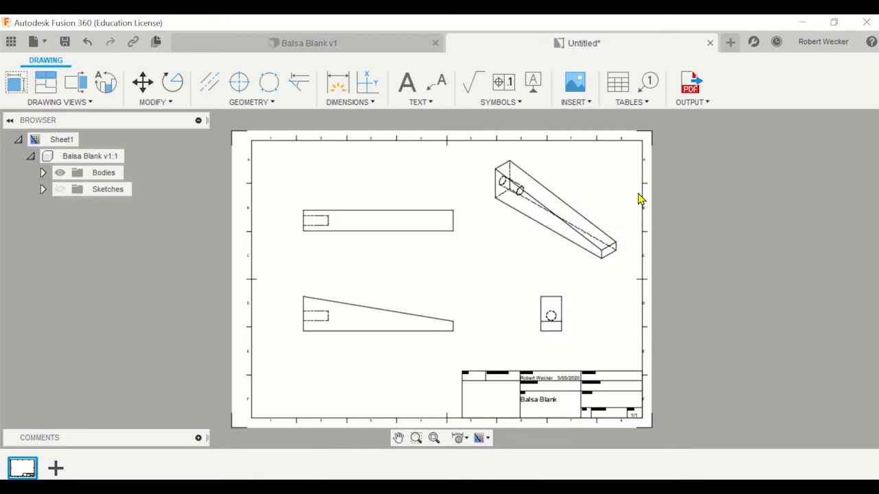
mouse_move(549, 299)
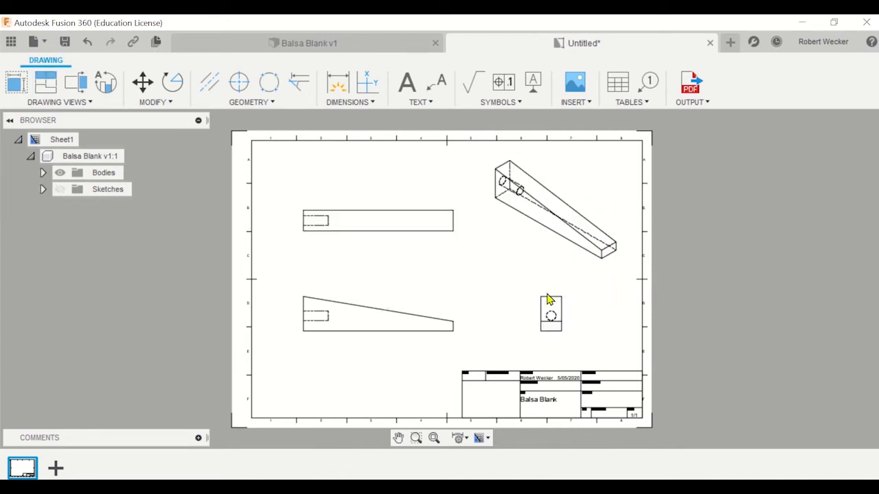
left_click(378, 314)
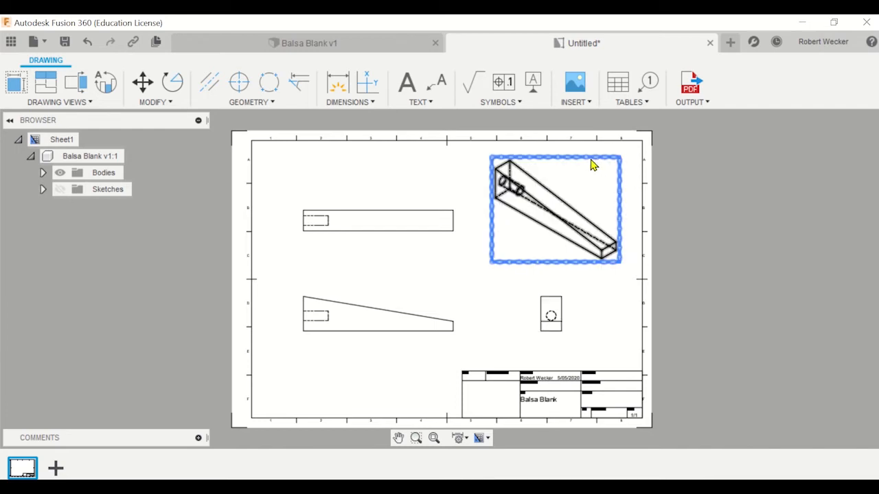
mouse_move(587, 165)
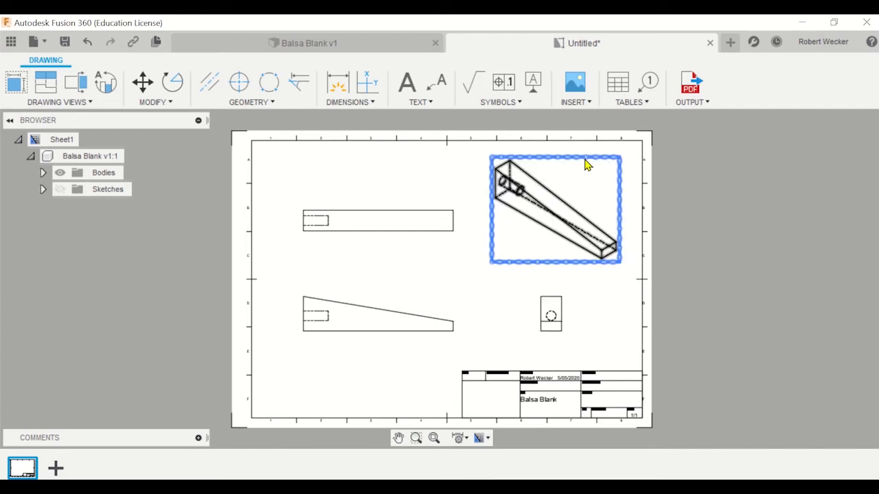
Change the isometric view's style to shaded so it shows the wood appearance.
left_click(555, 208)
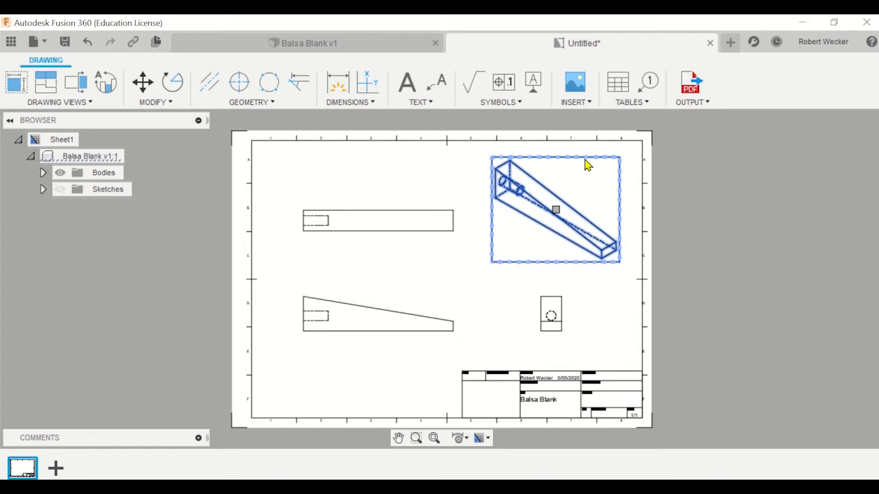
double_click(554, 209)
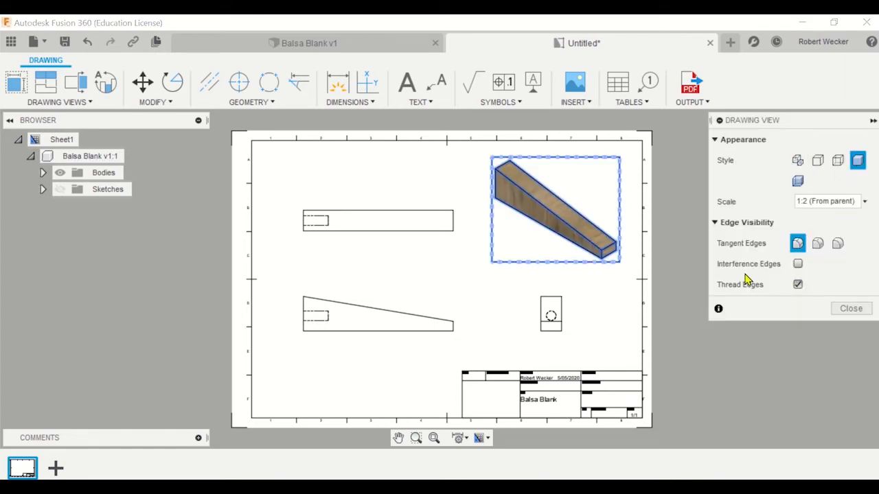
left_click(851, 308)
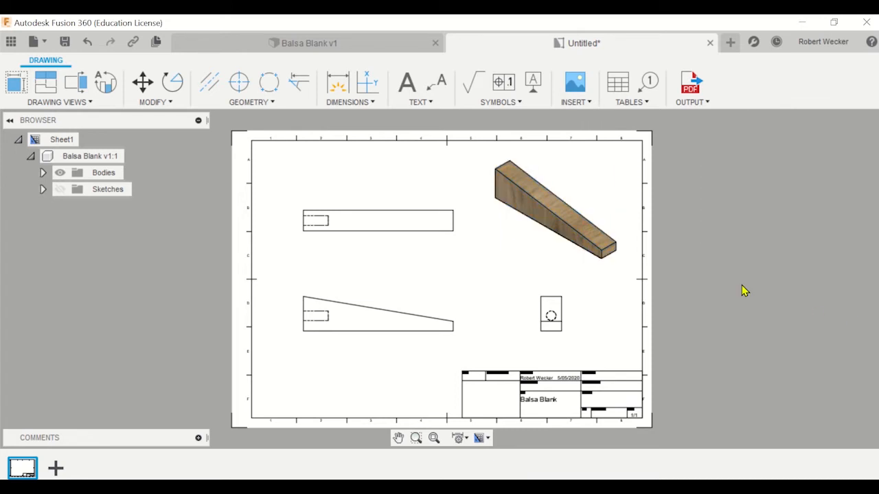
left_click(378, 313)
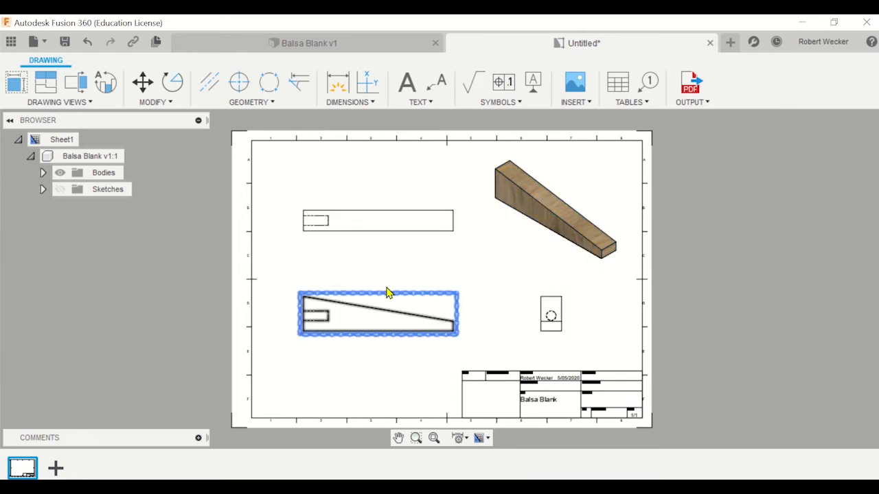
left_click(377, 221)
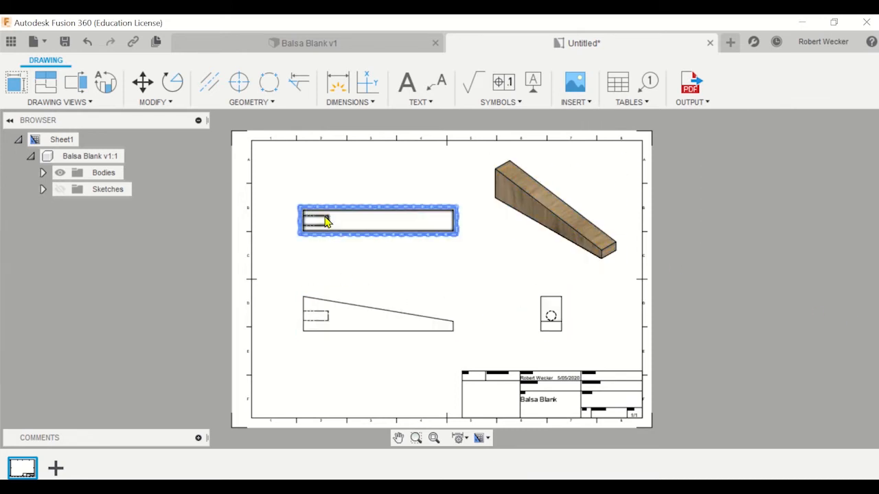
left_click(406, 83)
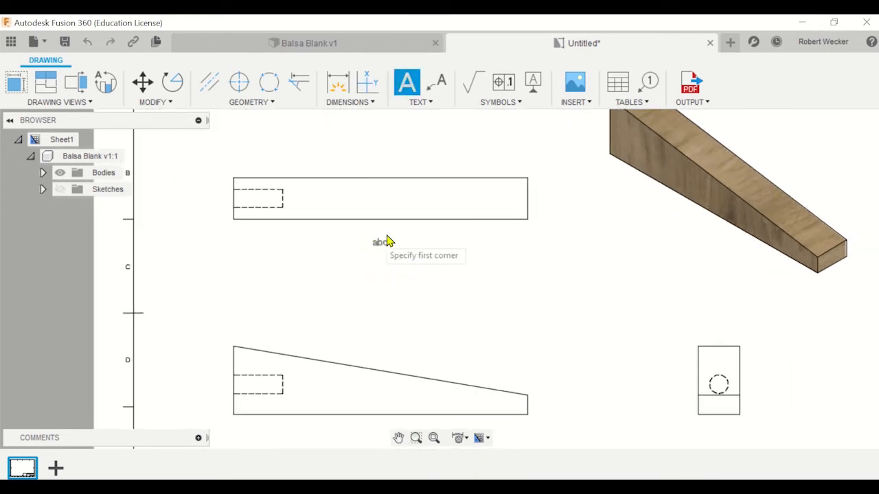
Add a 'TOP VIEW' text label beneath the top view.
left_click(382, 241)
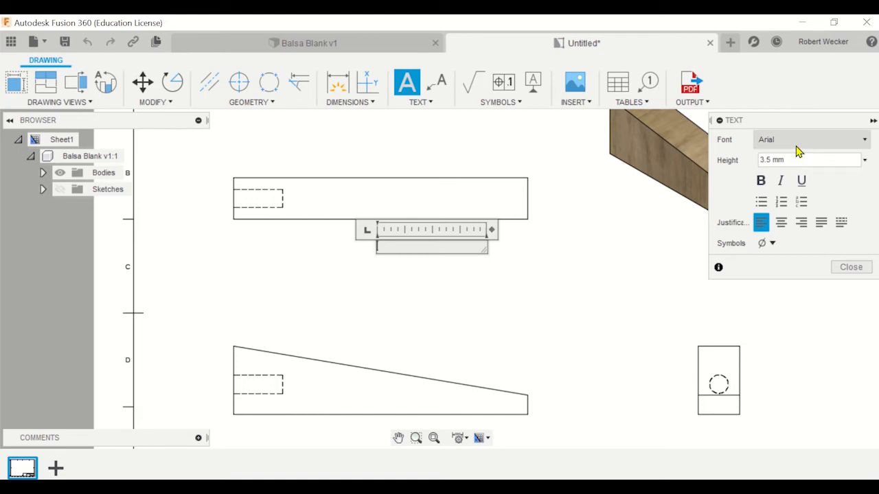
mouse_move(721, 244)
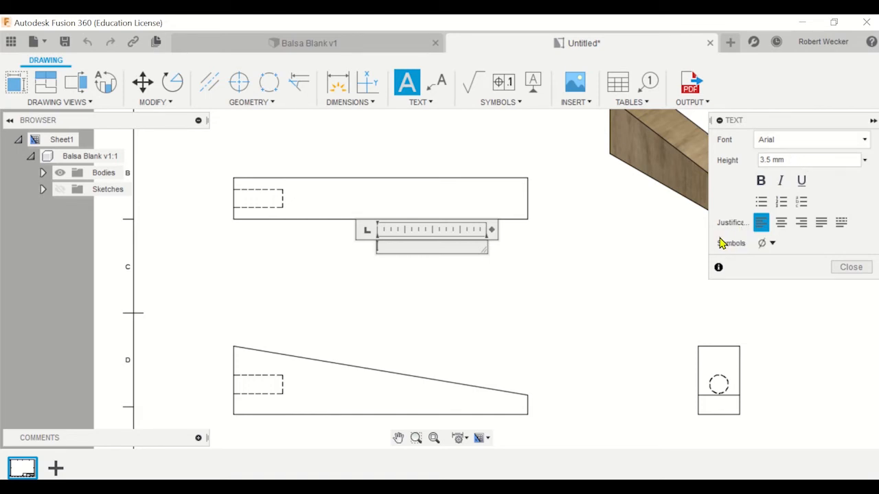
type("TOP VI")
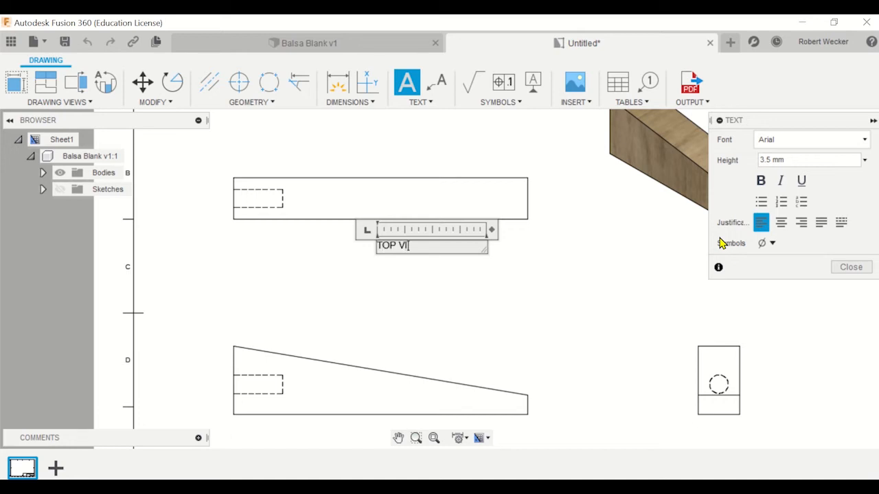
type("EW")
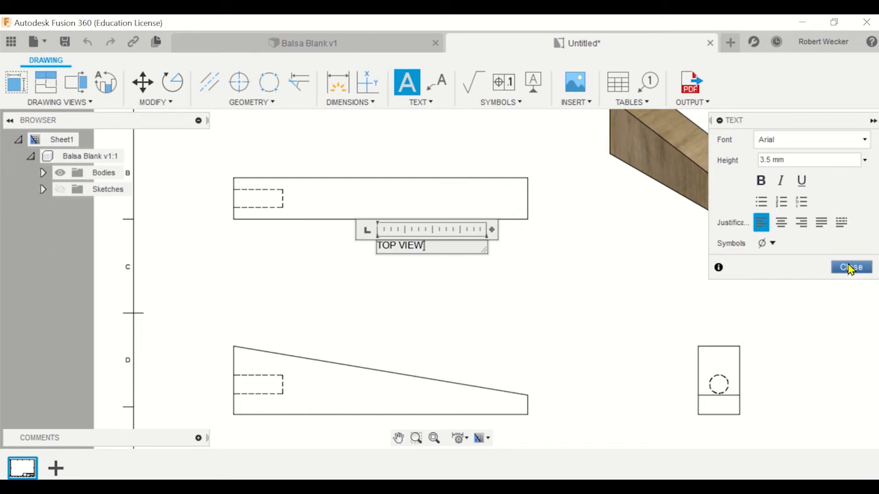
left_click(852, 266)
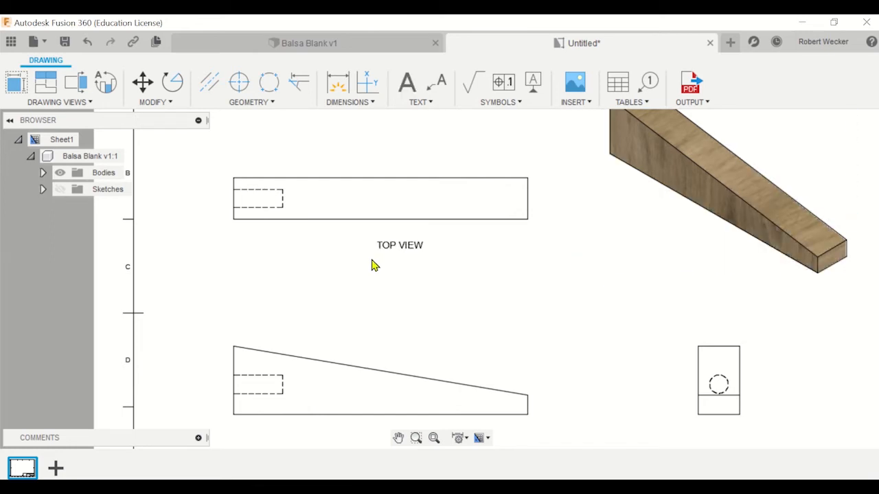
left_click(399, 244)
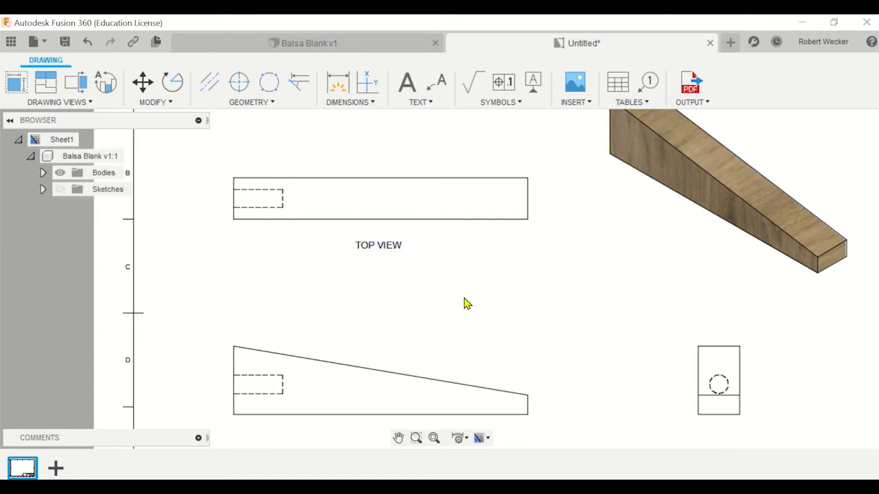
left_click(379, 197)
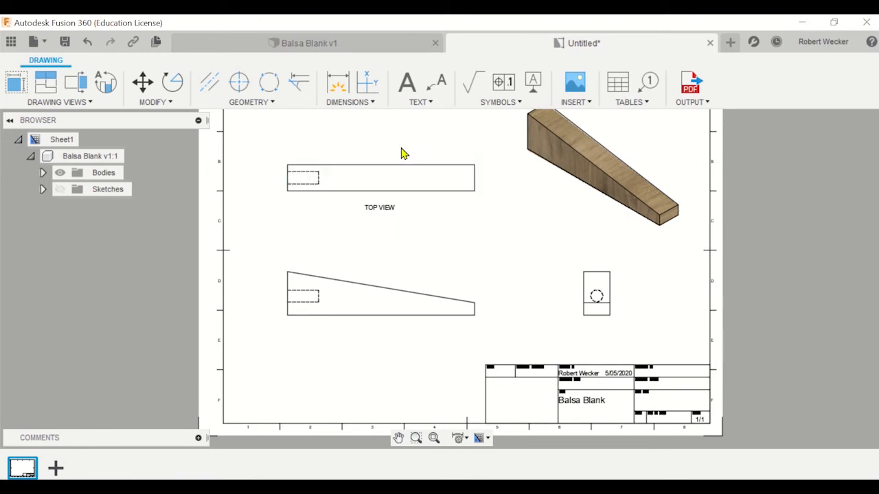
Add a 'SIDE VIEW' text label beneath the side view.
left_click(407, 83)
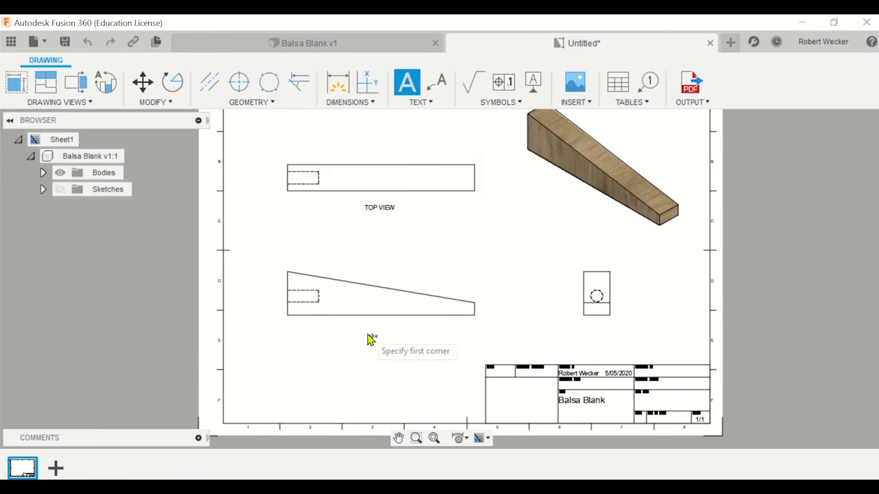
left_click(359, 338)
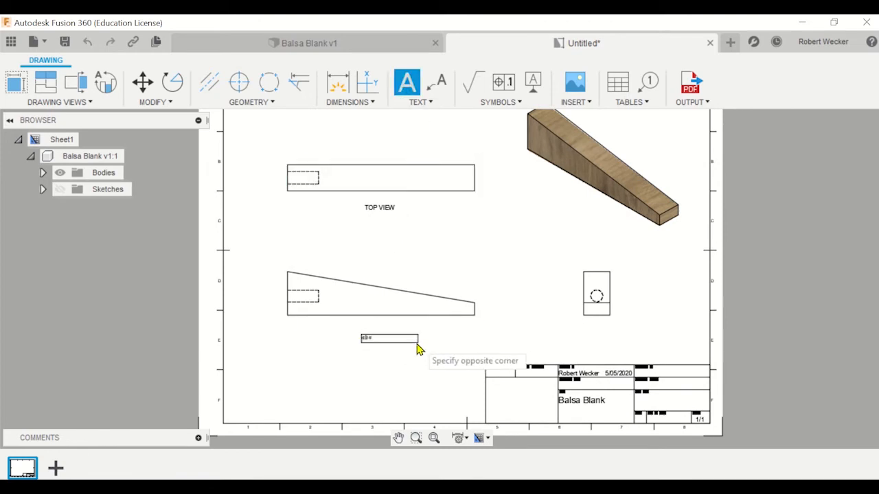
left_click(418, 343)
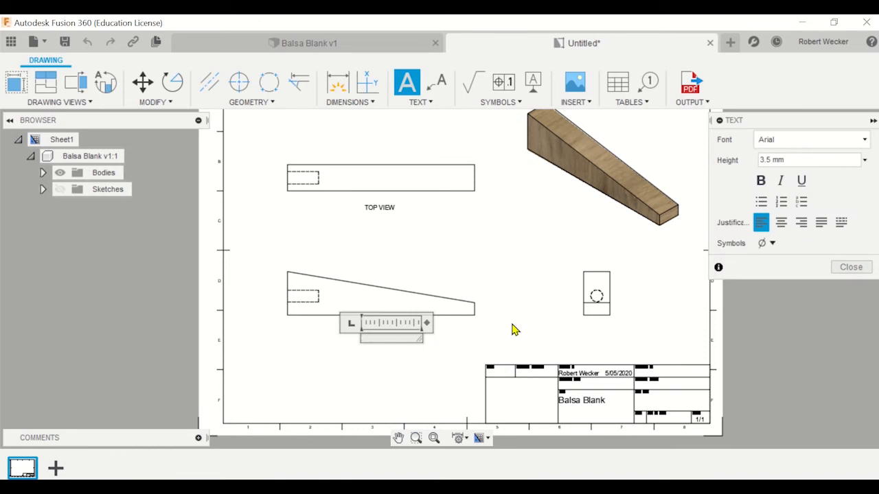
type("SIDE")
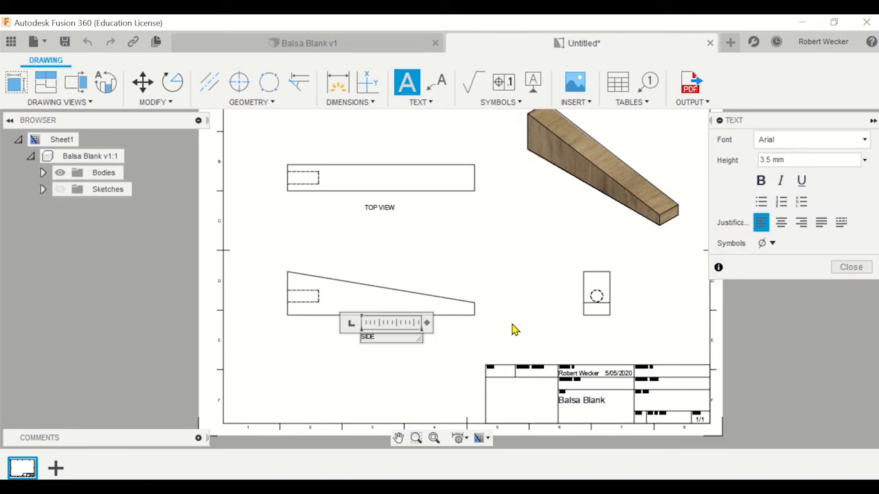
type("VIEW")
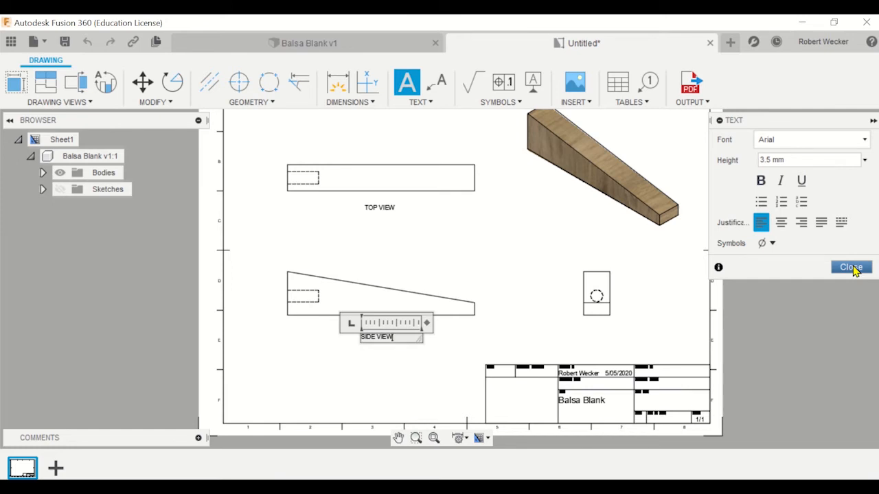
left_click(851, 266)
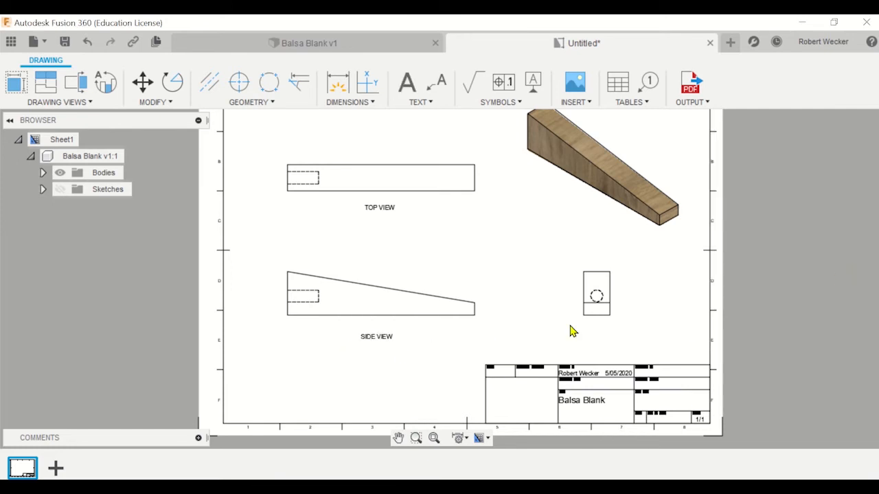
Add a 'FRONT VIEW' text label beneath the end view.
left_click(406, 83)
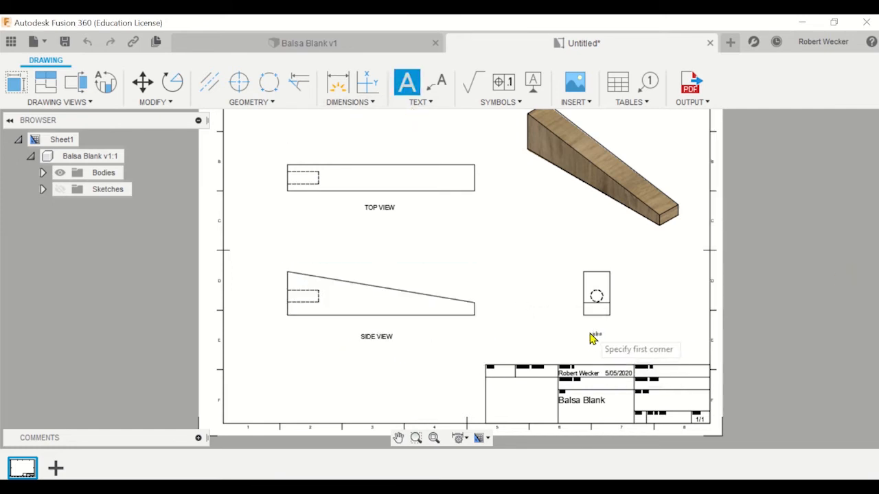
left_click(593, 336)
type("FRONT VIE")
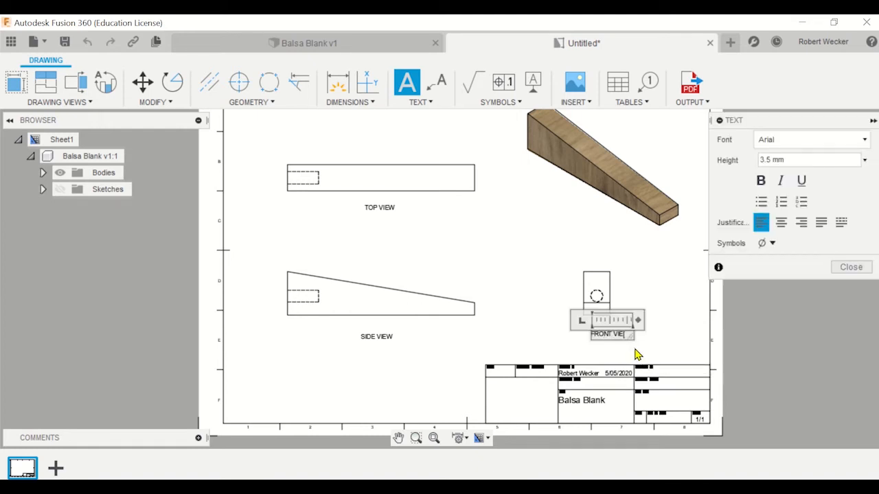
left_click(850, 266)
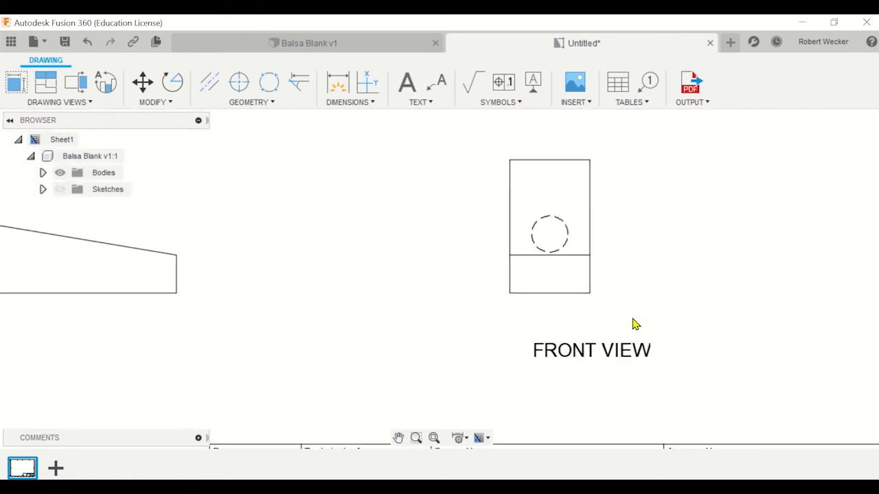
left_click(591, 350)
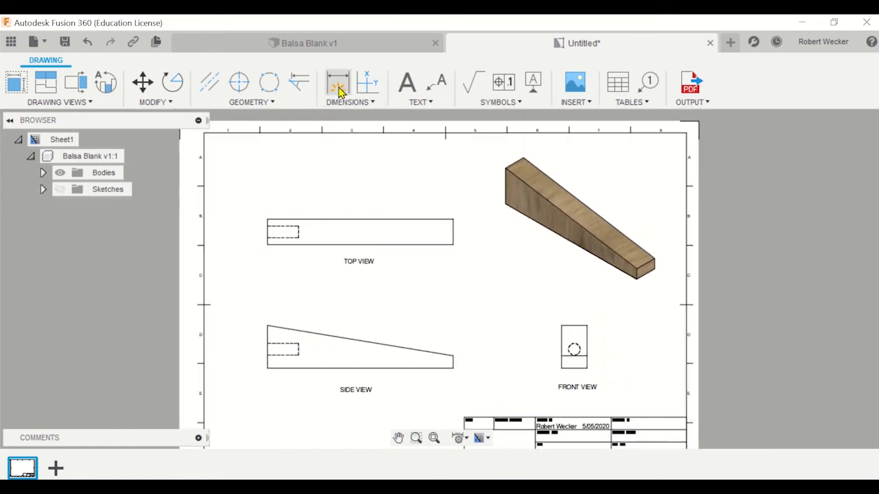
Dimension the top view's length as a plain 300, no mm suffix and 0 precision.
left_click(338, 83)
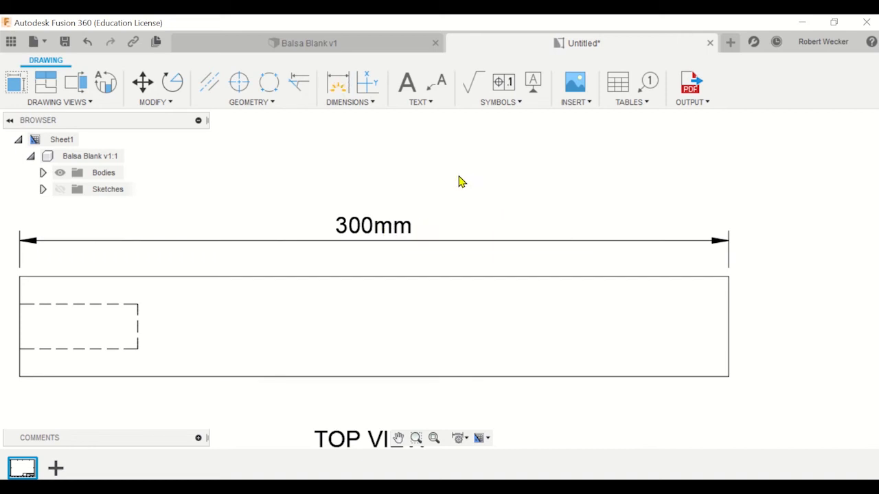
double_click(374, 225)
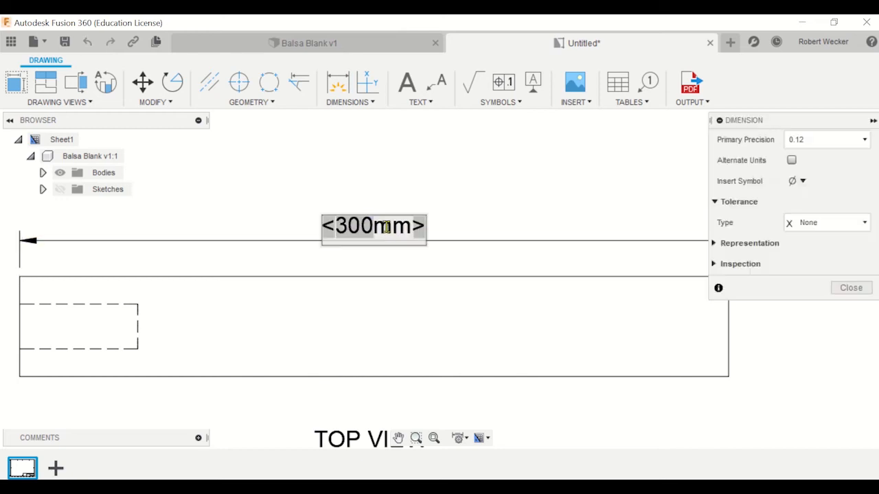
key("Backspace")
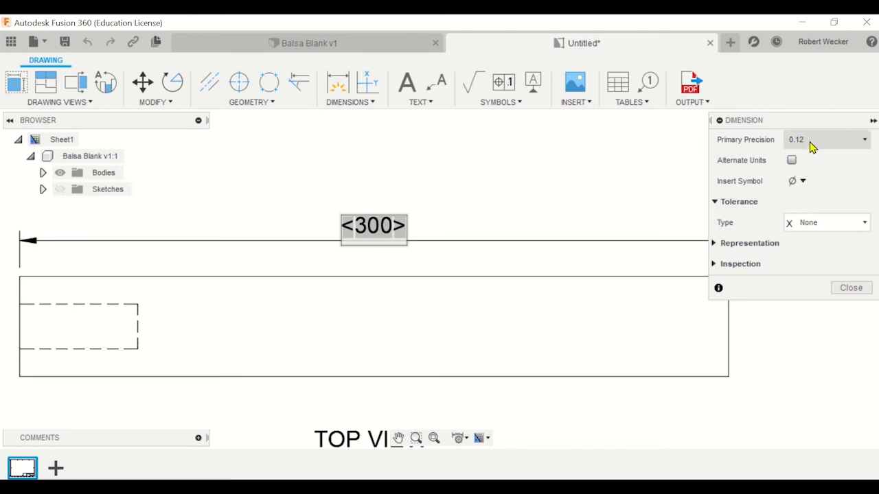
left_click(827, 140)
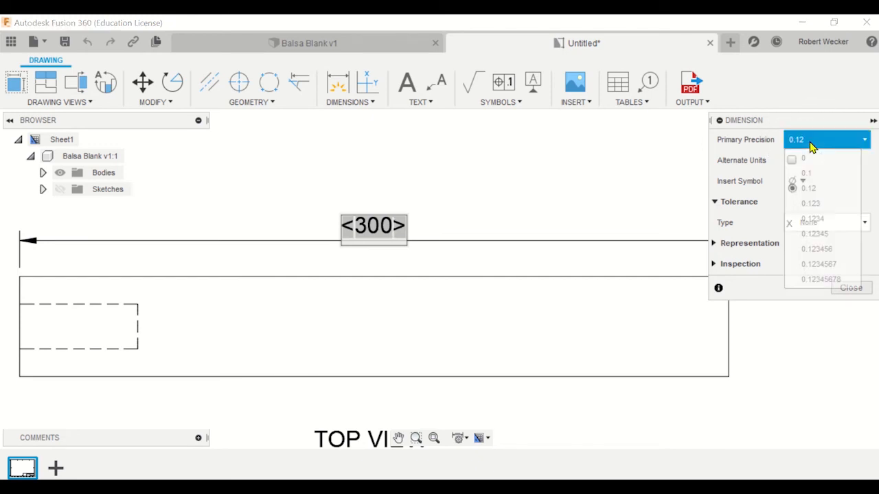
left_click(803, 160)
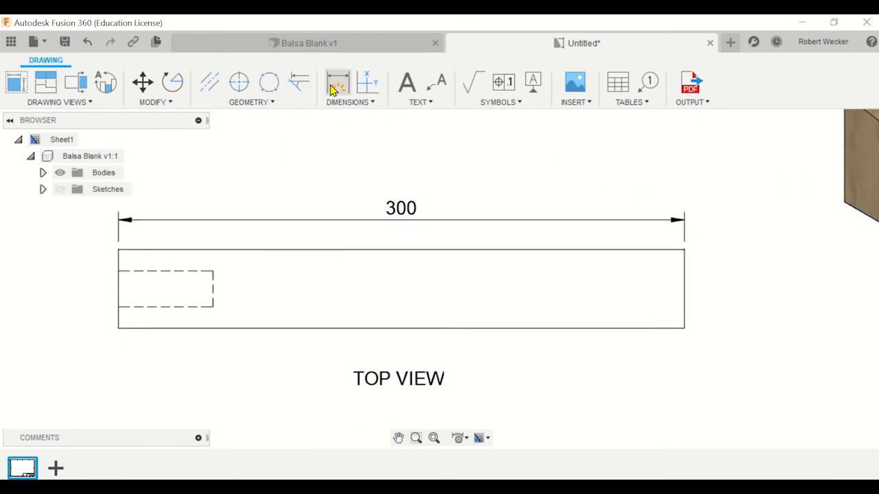
Dimension the top view's width as a plain 42, no mm suffix and 0 precision.
left_click(338, 82)
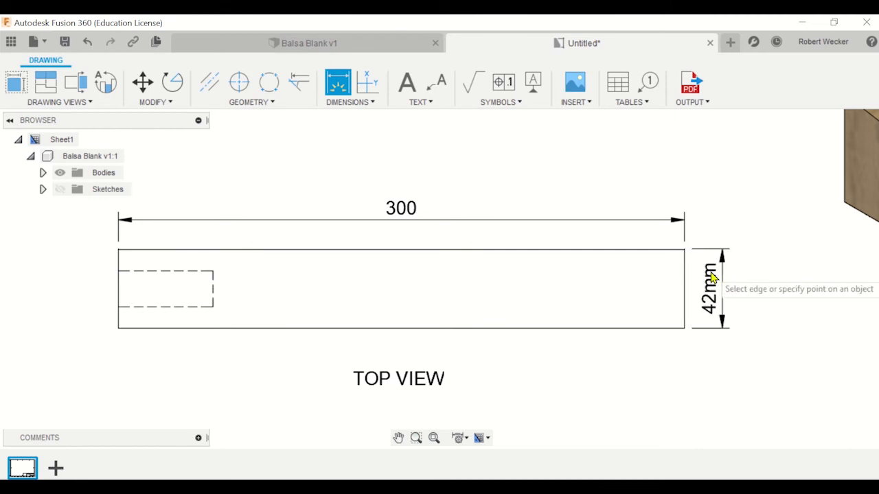
mouse_move(717, 307)
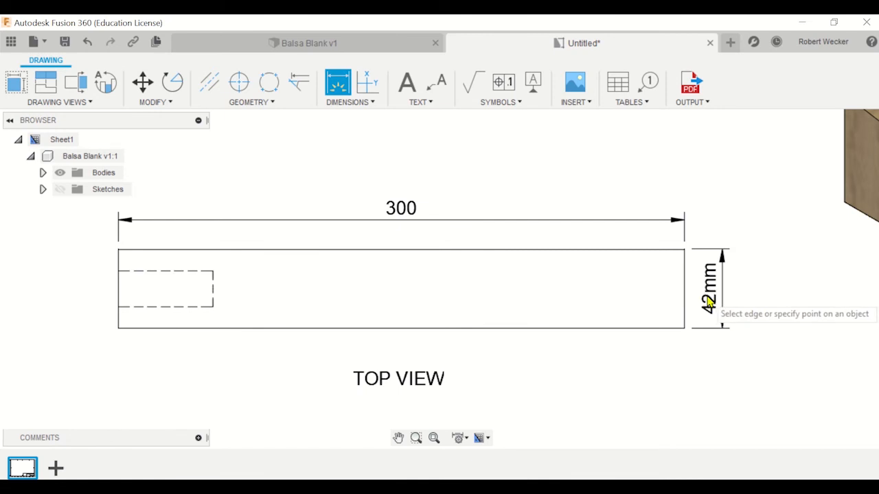
mouse_move(740, 305)
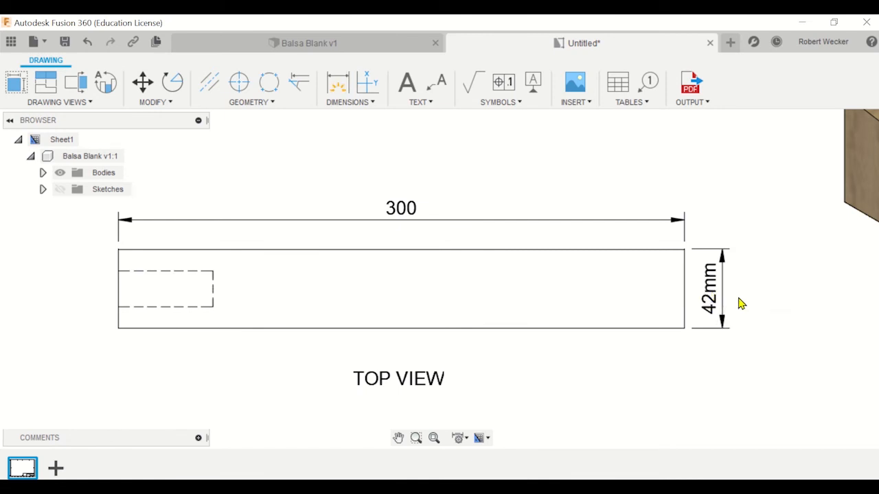
double_click(709, 288)
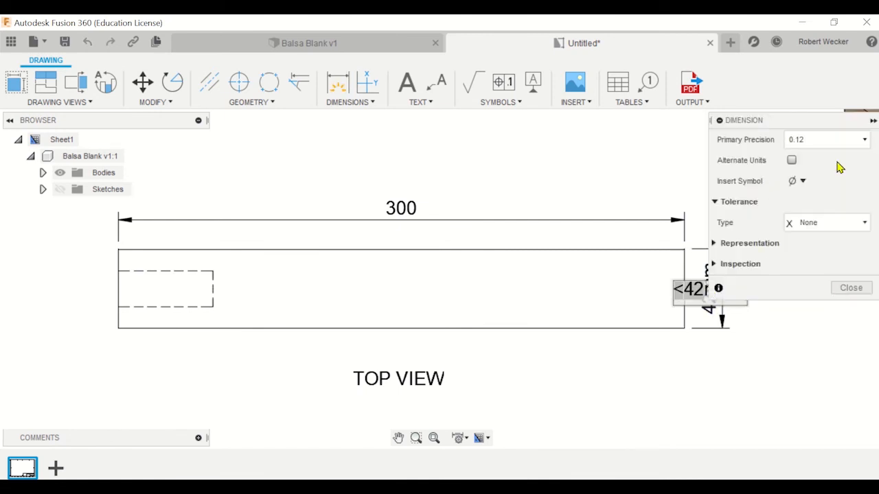
left_click(851, 289)
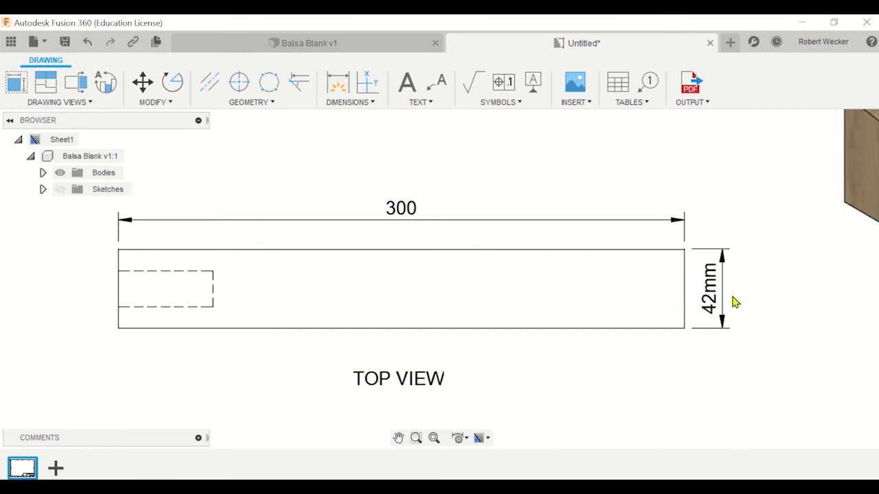
left_click(711, 289)
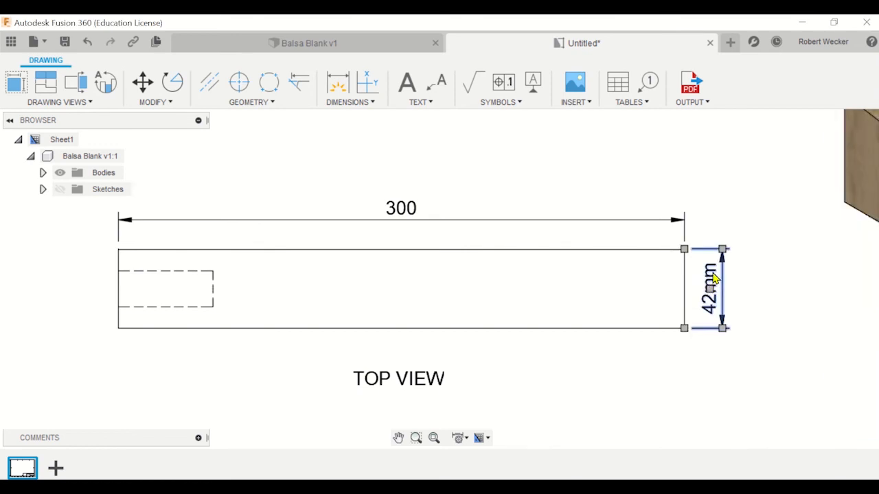
double_click(711, 288)
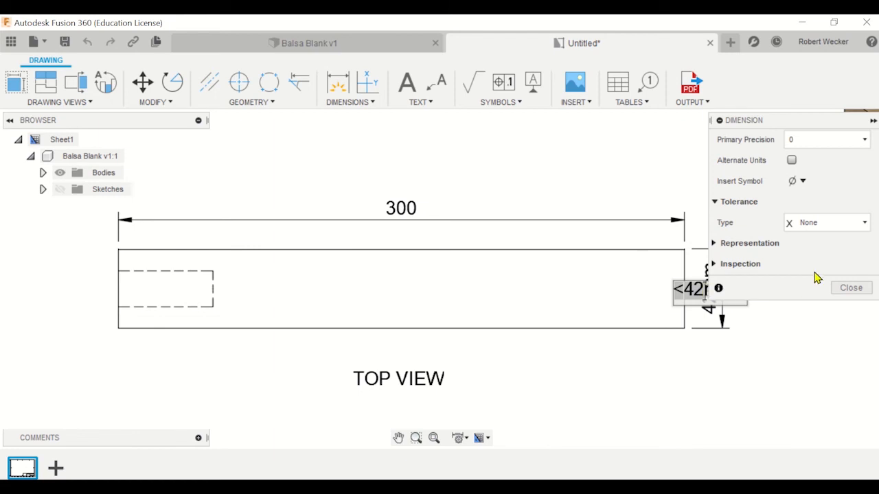
left_click(851, 288)
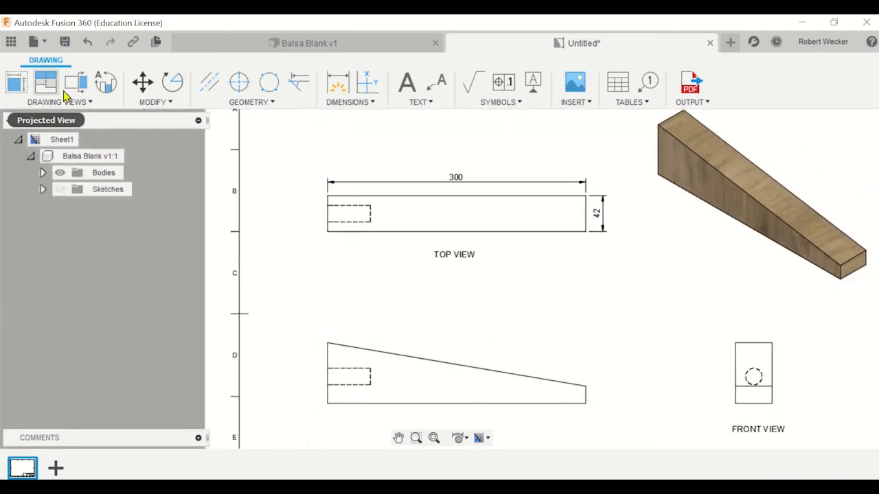
Dimension the side view's tall end height at 70mm.
left_click(338, 82)
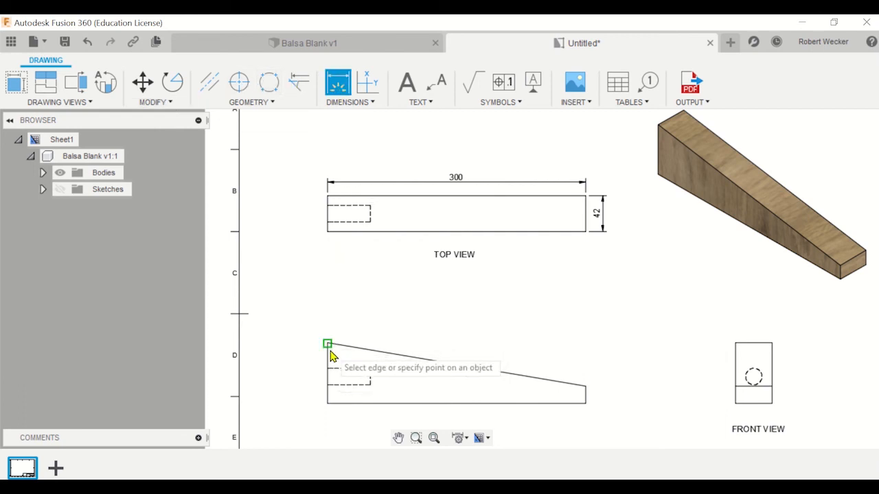
left_click(327, 343)
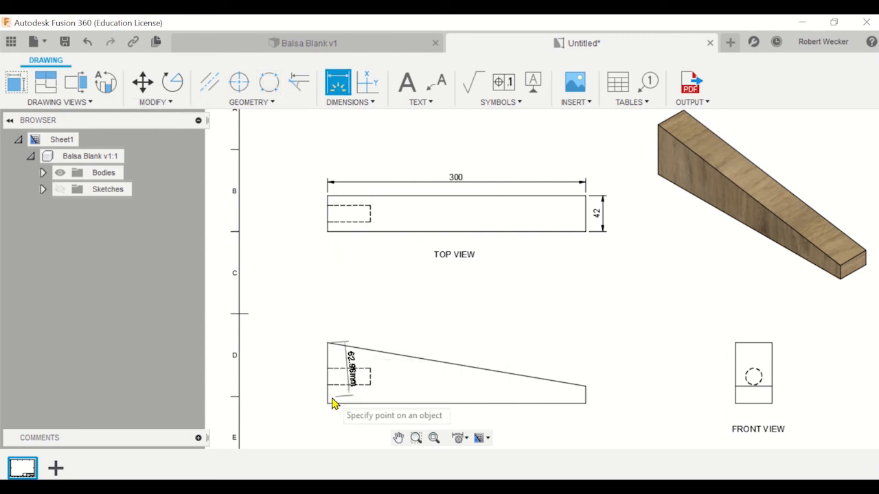
left_click(317, 401)
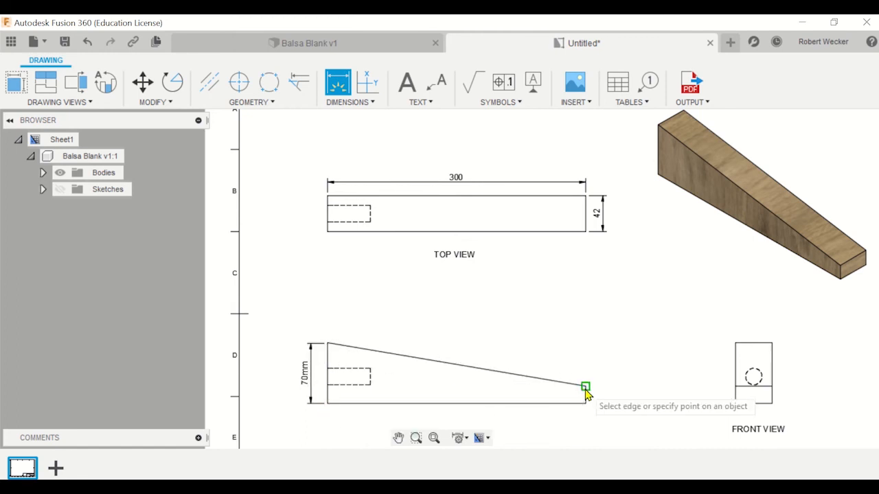
Dimension the short end height as 20, with the mm units removed from the text.
left_click(585, 388)
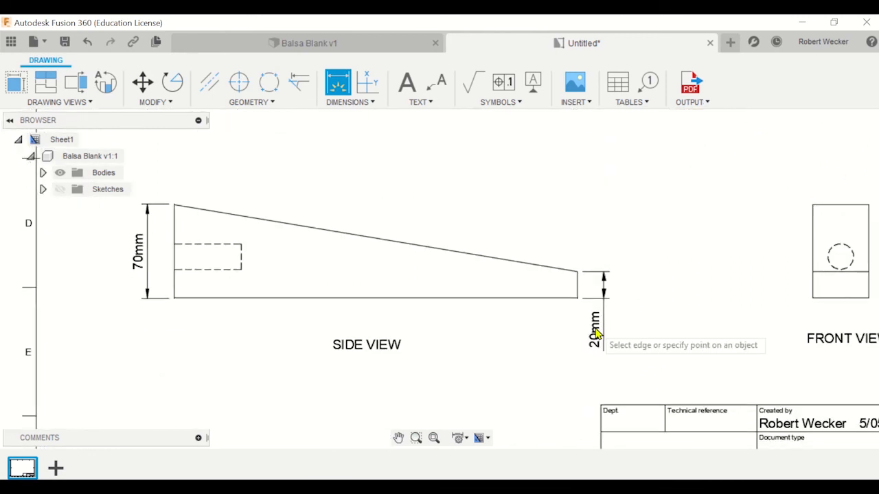
mouse_move(633, 340)
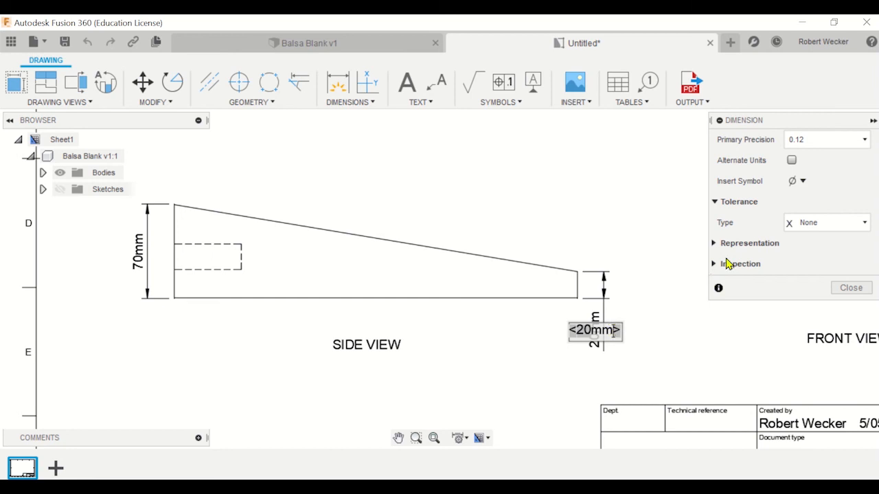
left_click(850, 287)
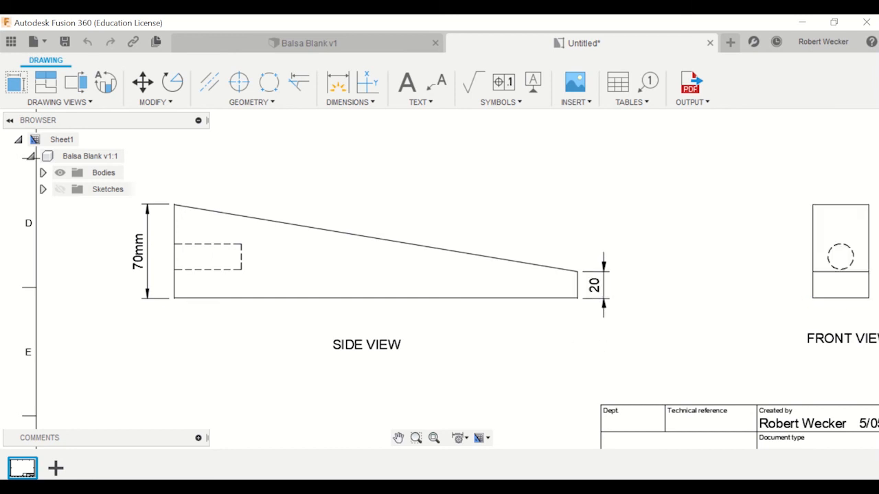
left_click(593, 285)
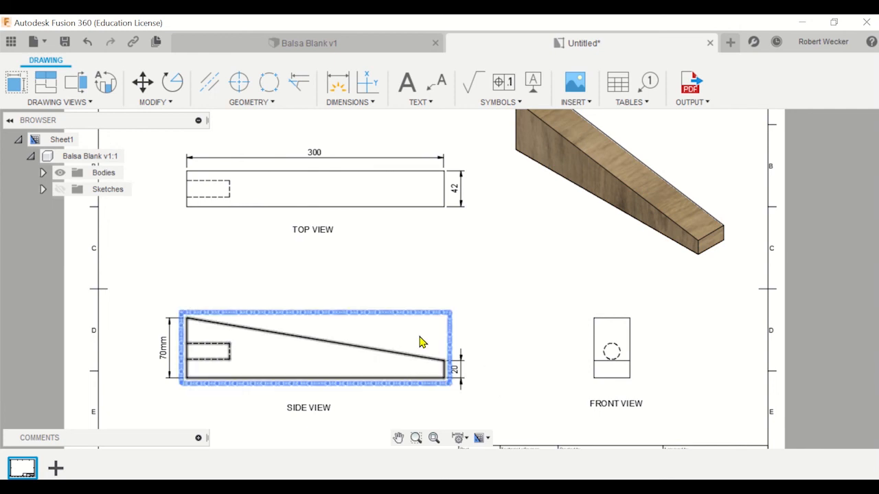
left_click(405, 404)
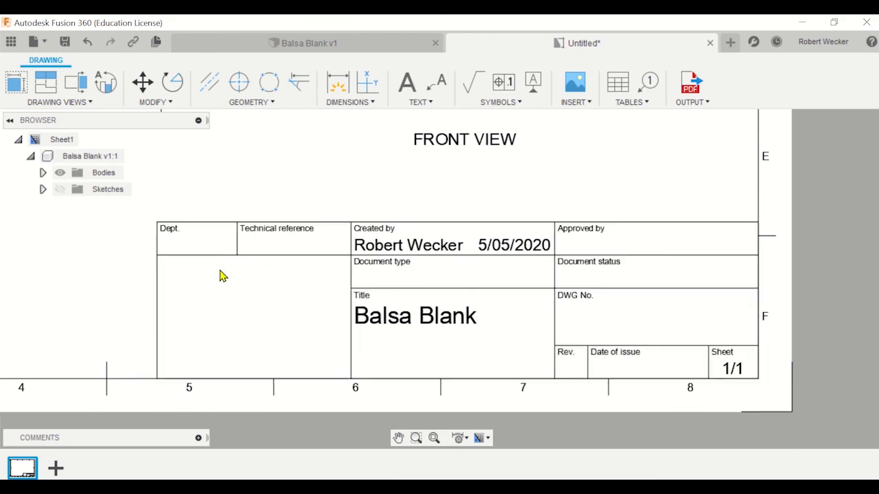
left_click(250, 316)
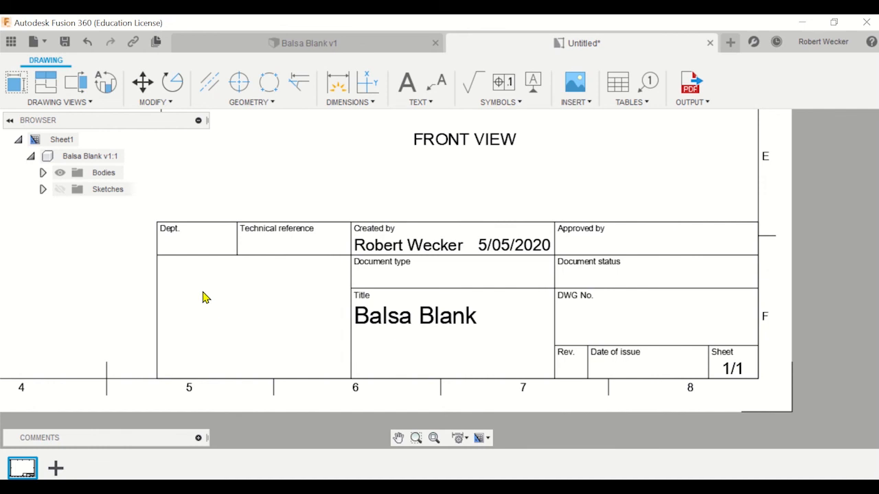
mouse_move(268, 305)
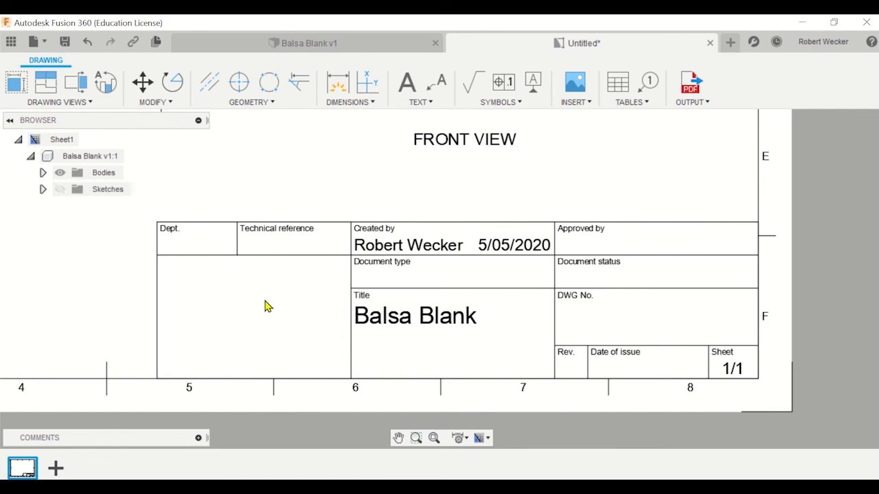
left_click(401, 315)
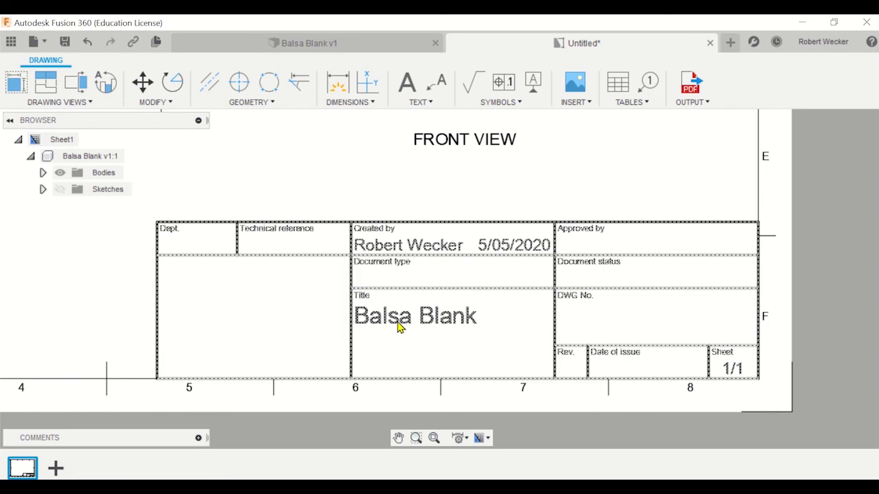